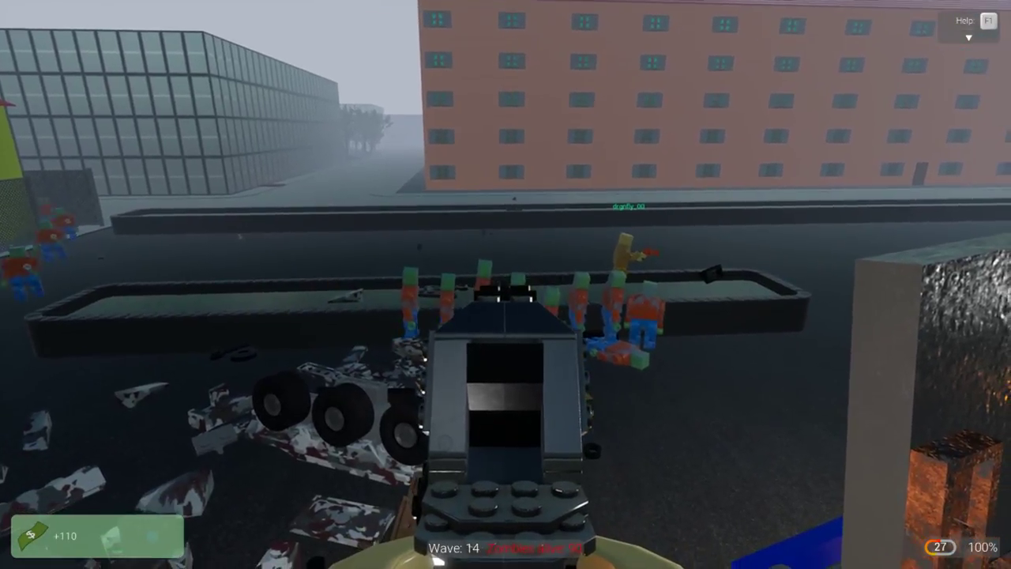
Fire at the Wave 14 zombies swarming the parked vehicle
click(505, 316)
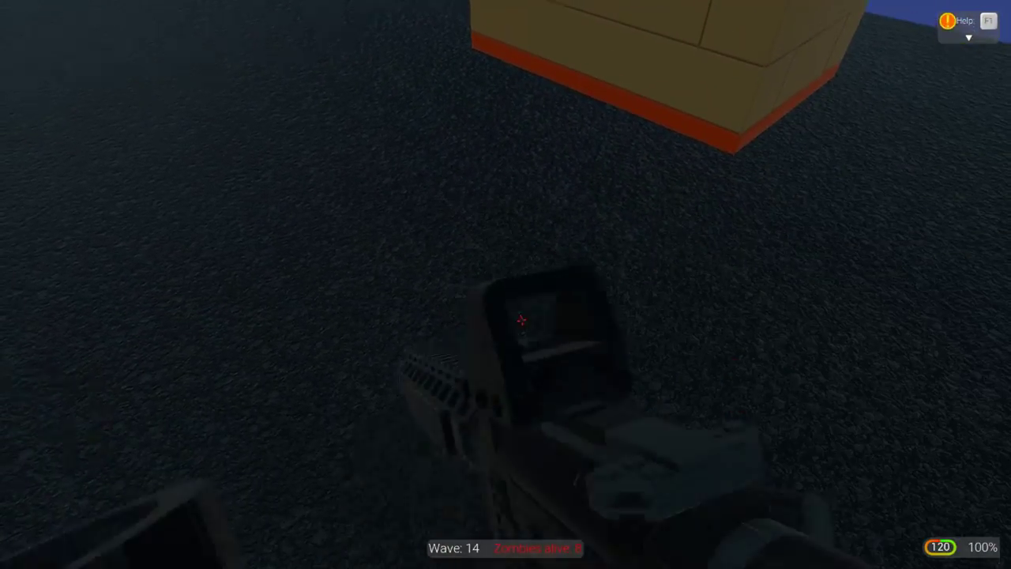
mouse_move(521, 319)
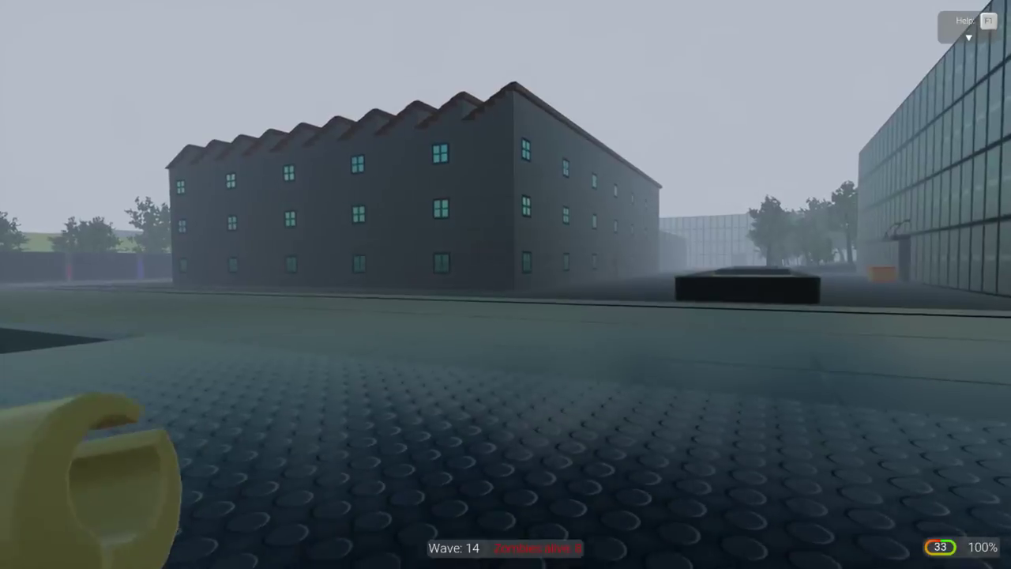
mouse_move(506, 284)
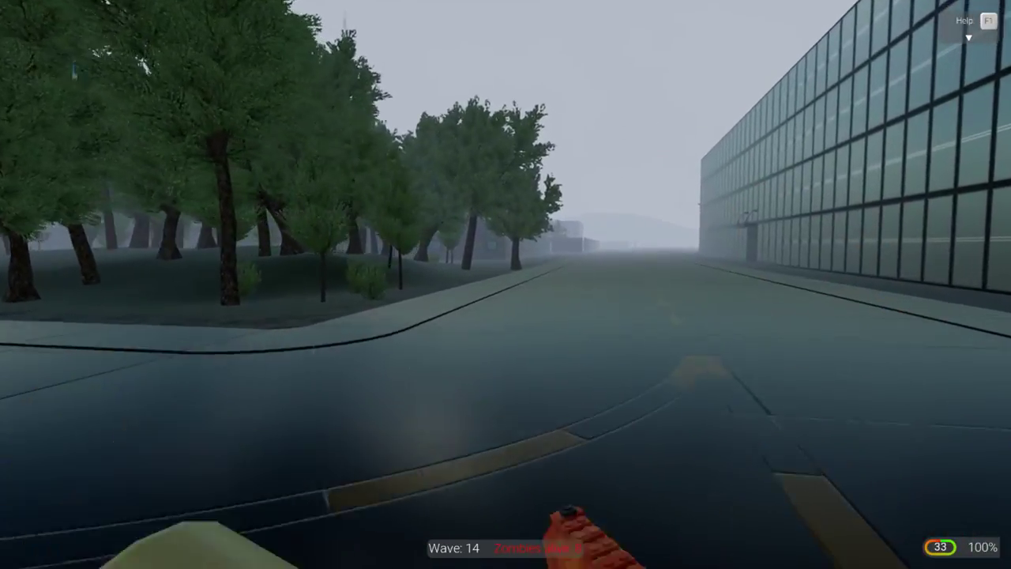
mouse_move(506, 284)
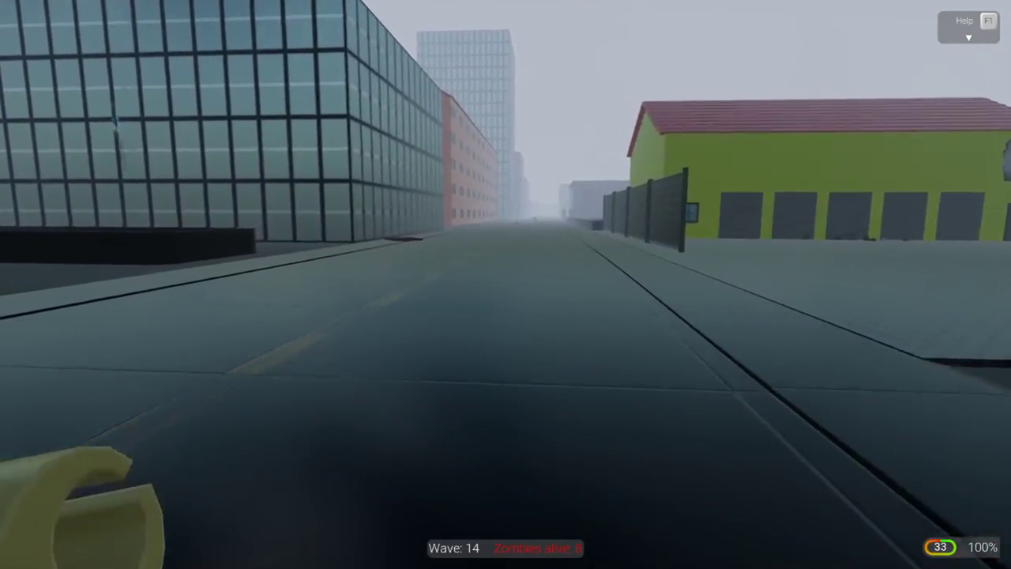
mouse_move(505, 285)
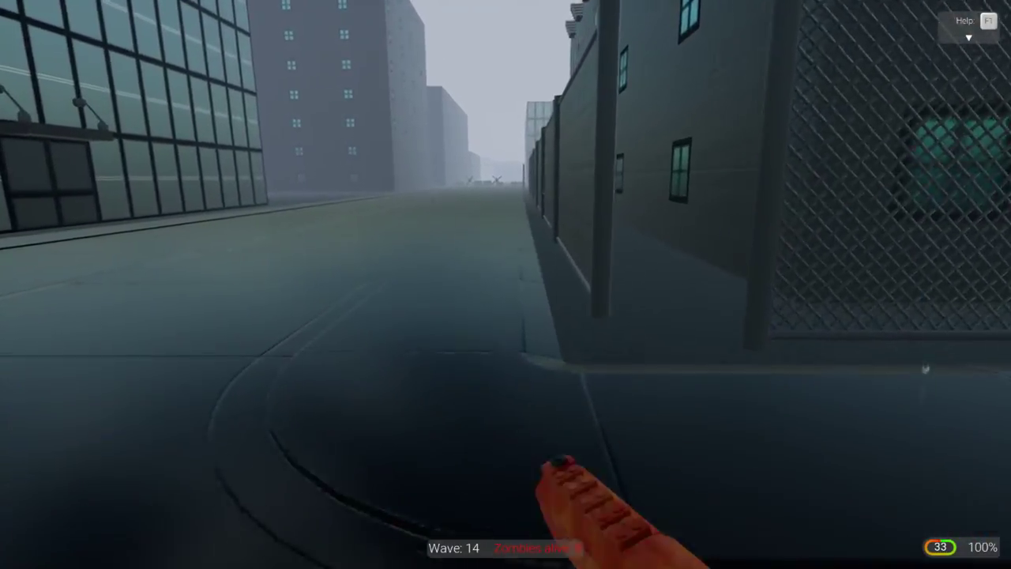
mouse_move(505, 284)
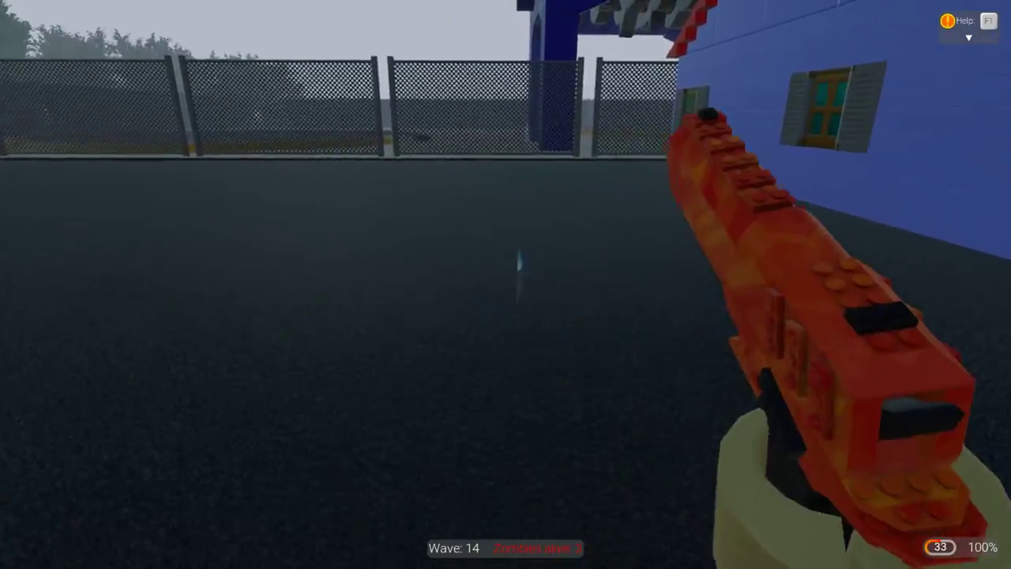
mouse_move(506, 284)
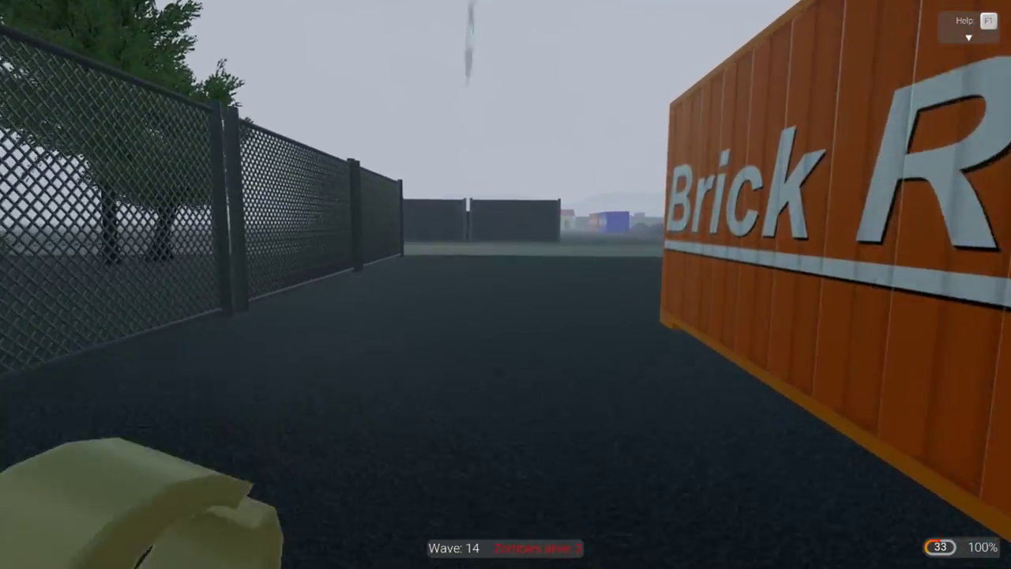
mouse_move(506, 285)
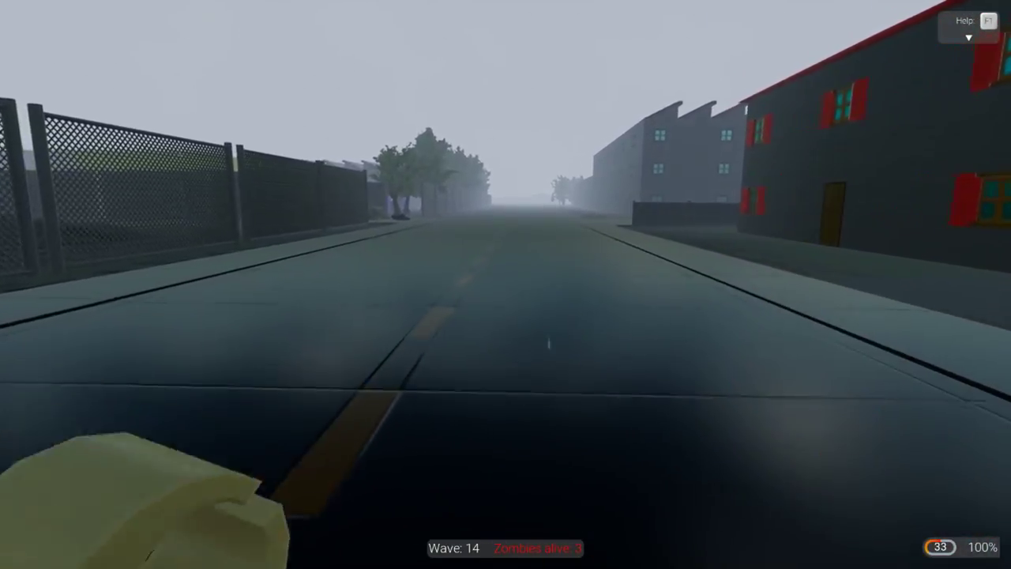
key(w)
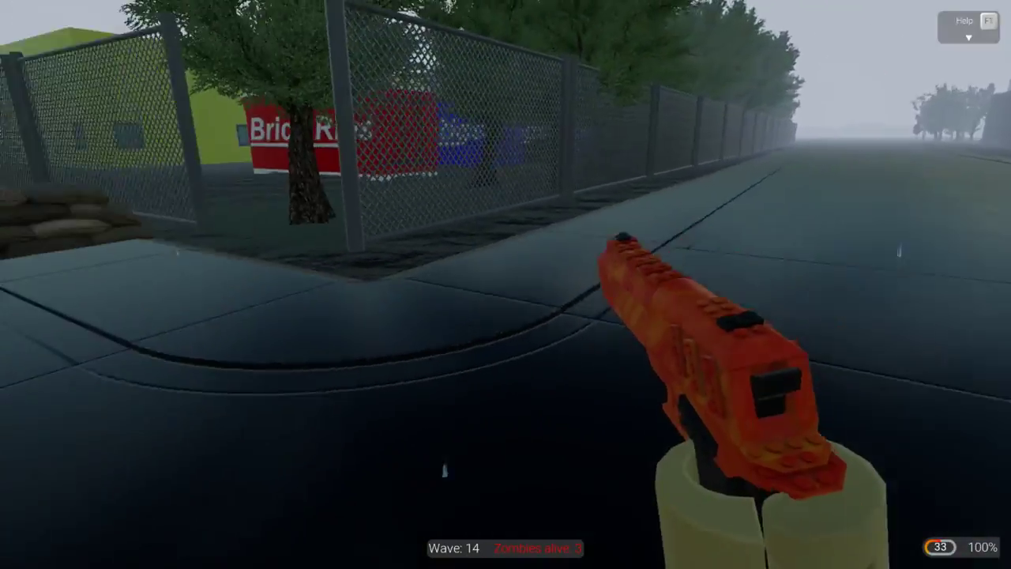
mouse_move(505, 285)
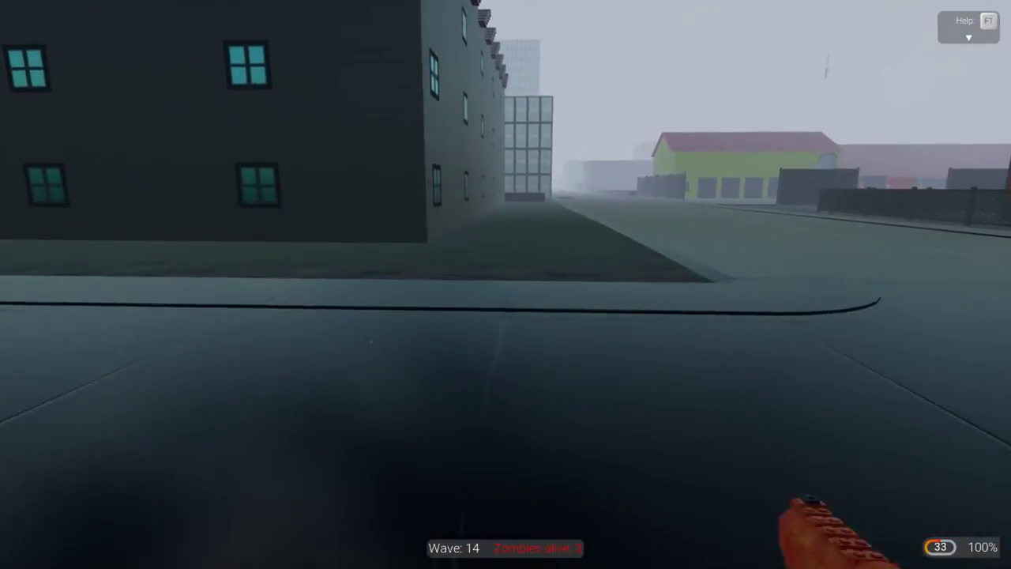
mouse_move(505, 284)
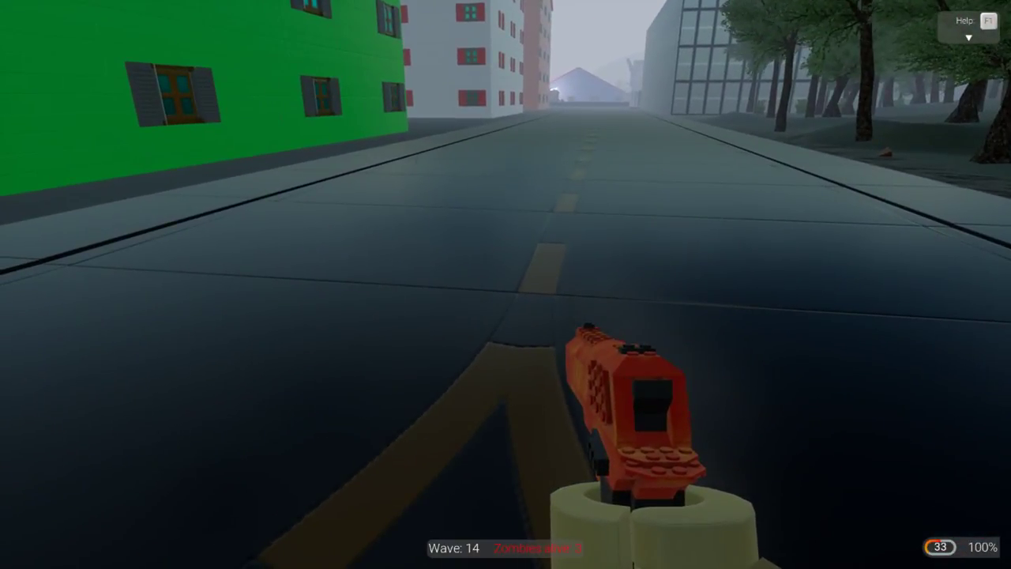
mouse_move(505, 284)
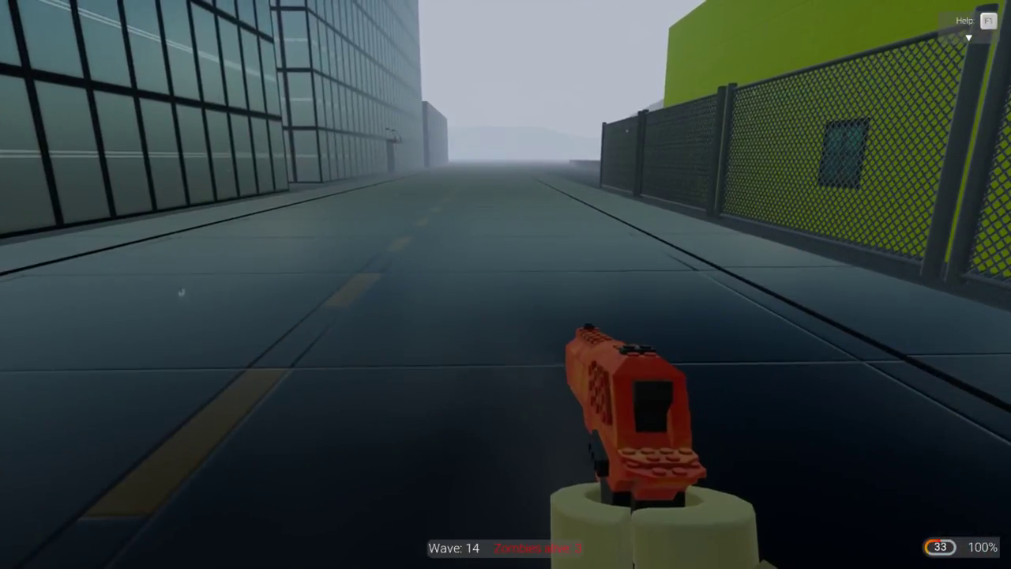
mouse_move(711, 316)
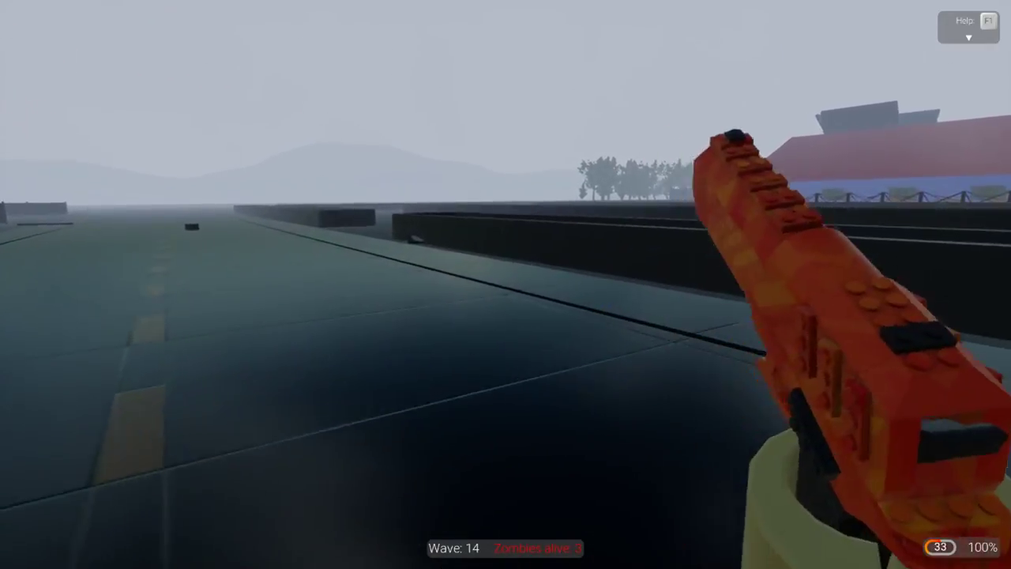
mouse_move(505, 285)
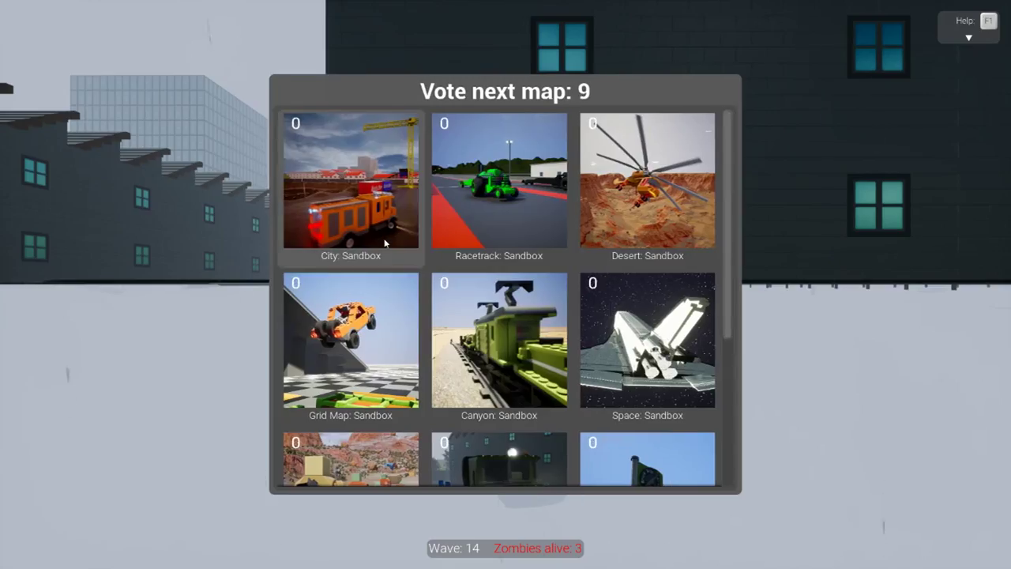
Scroll through the Vote next map screen options
scroll(down, 3)
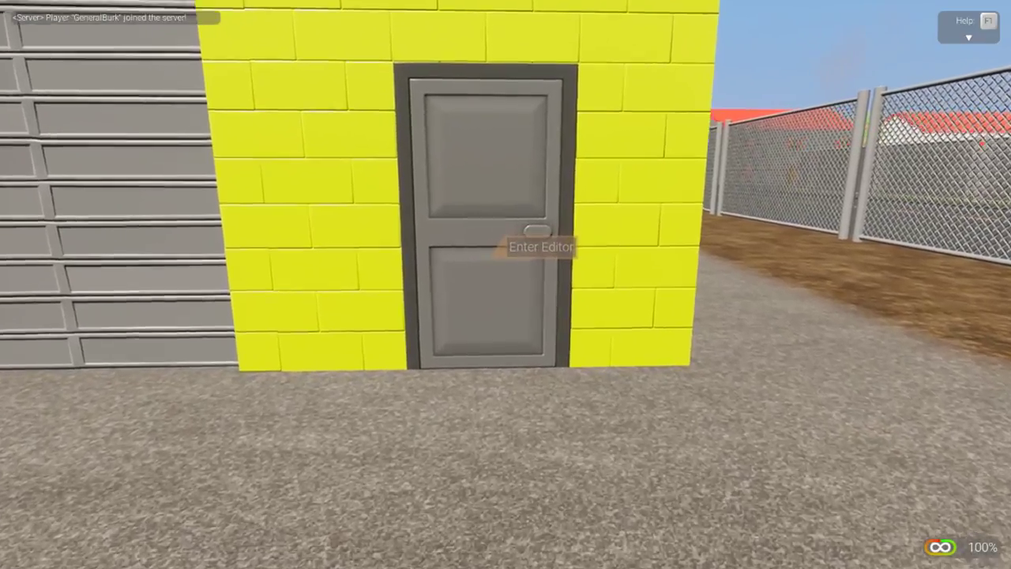
Enter the vehicle editor and place a camo-painted 6x6 plate
click(540, 247)
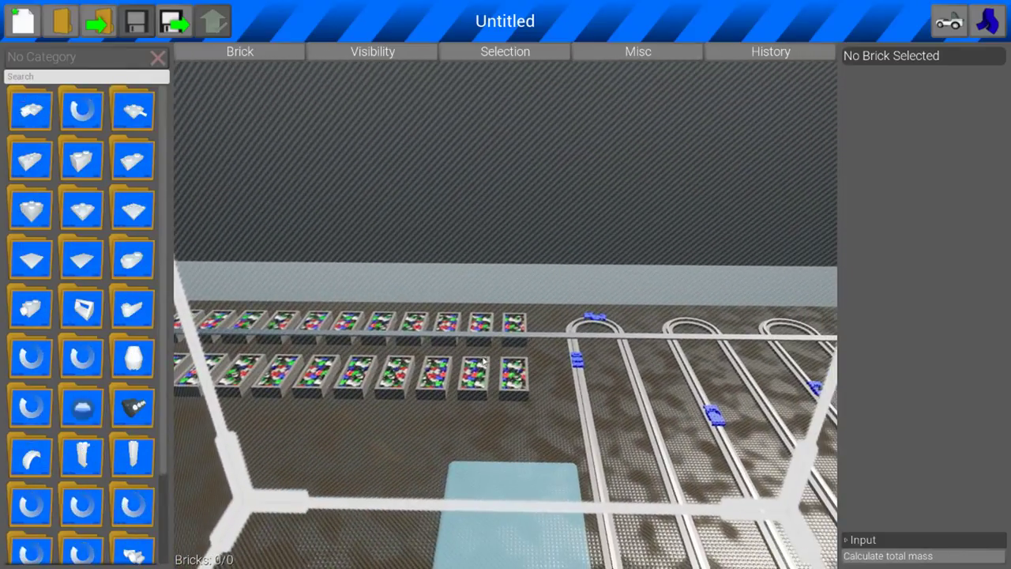
mouse_move(30, 259)
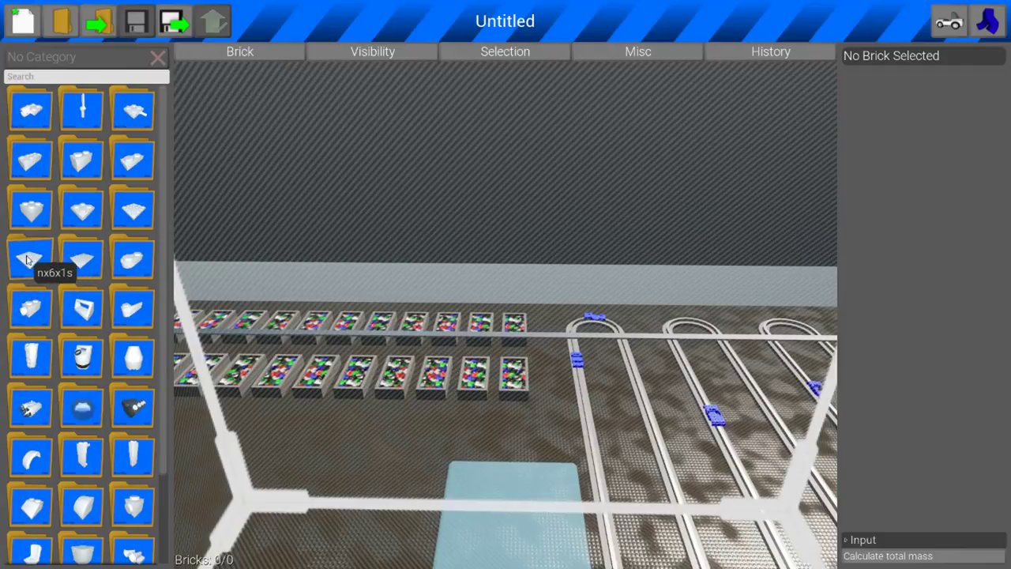
click(32, 256)
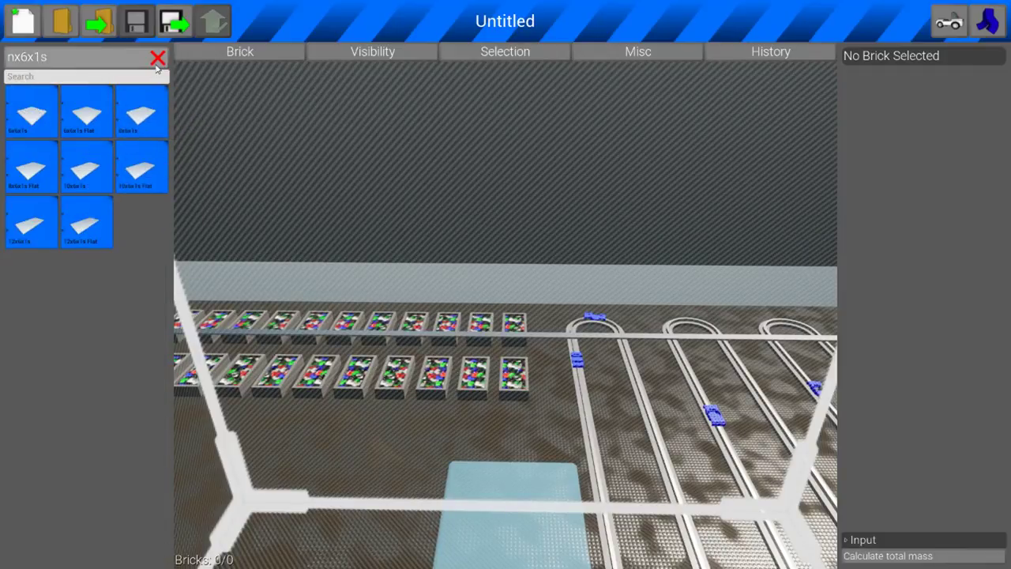
click(158, 58)
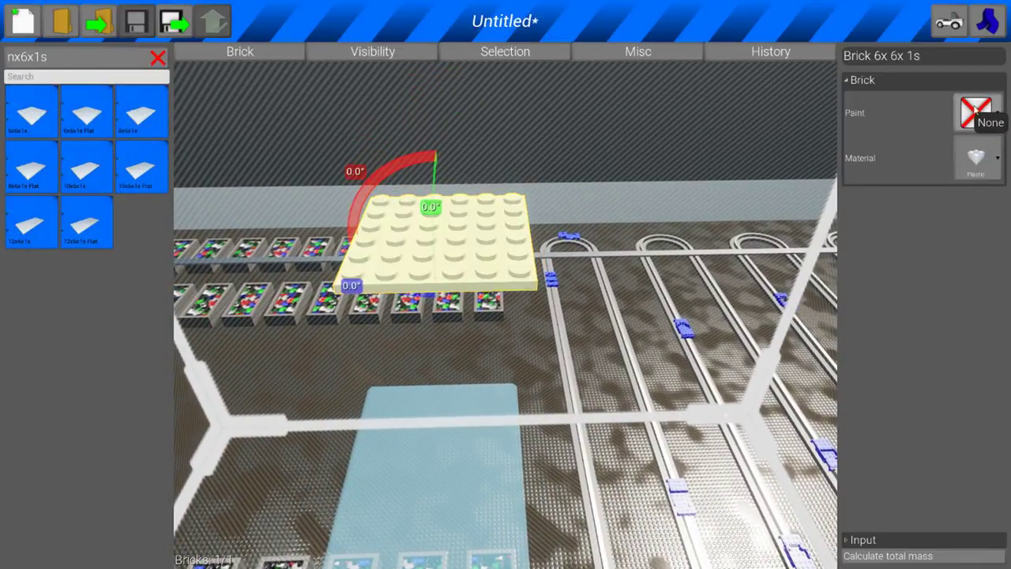
click(976, 113)
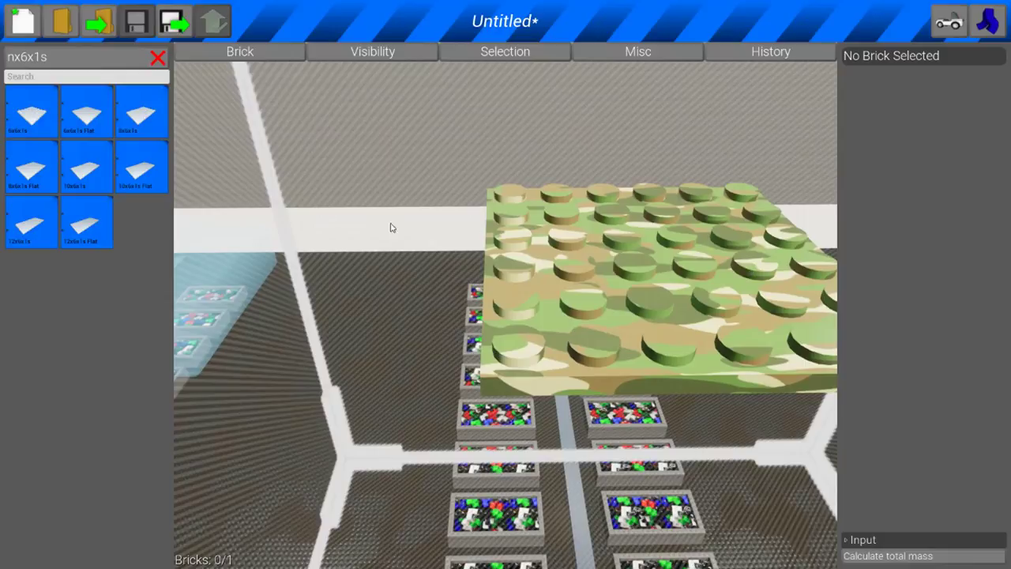
click(647, 292)
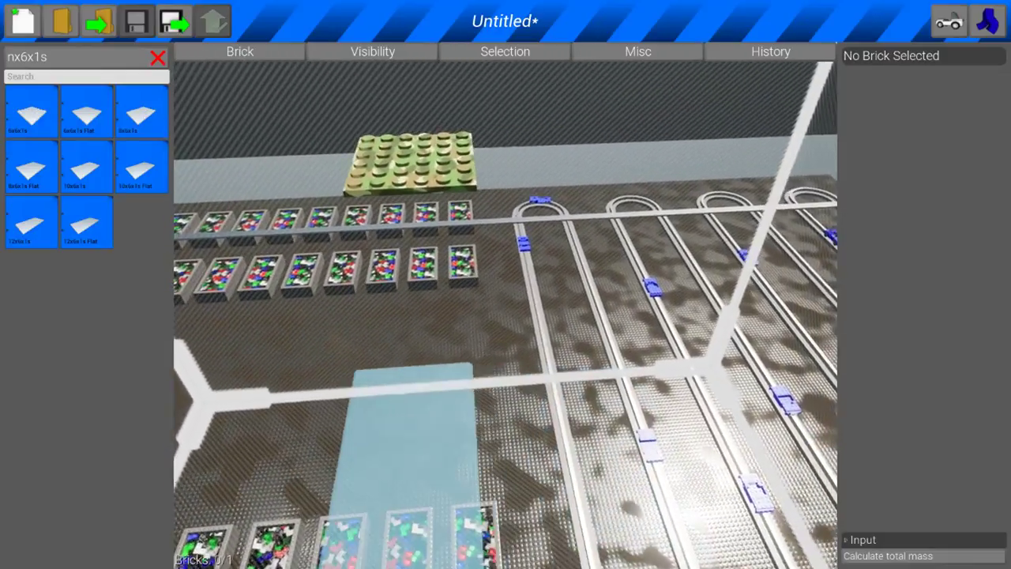
Place a second camo plate against the first for a two-plate base
click(407, 161)
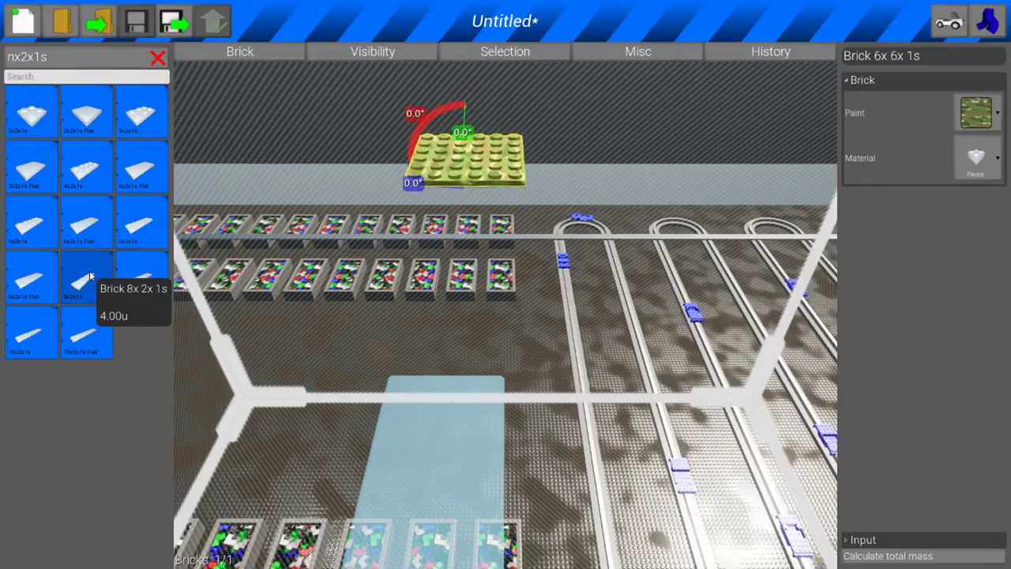
click(87, 277)
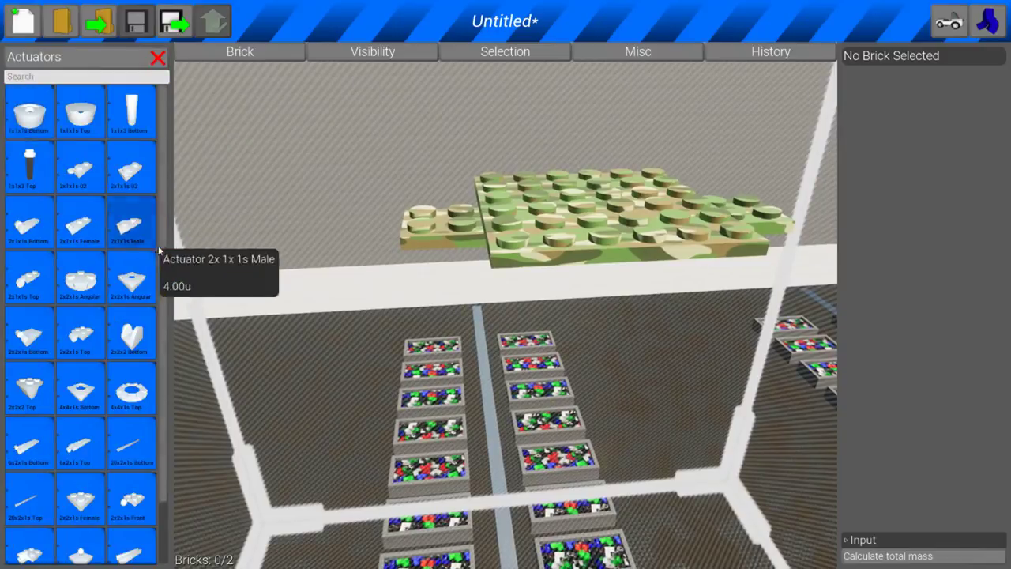
scroll(down, 3)
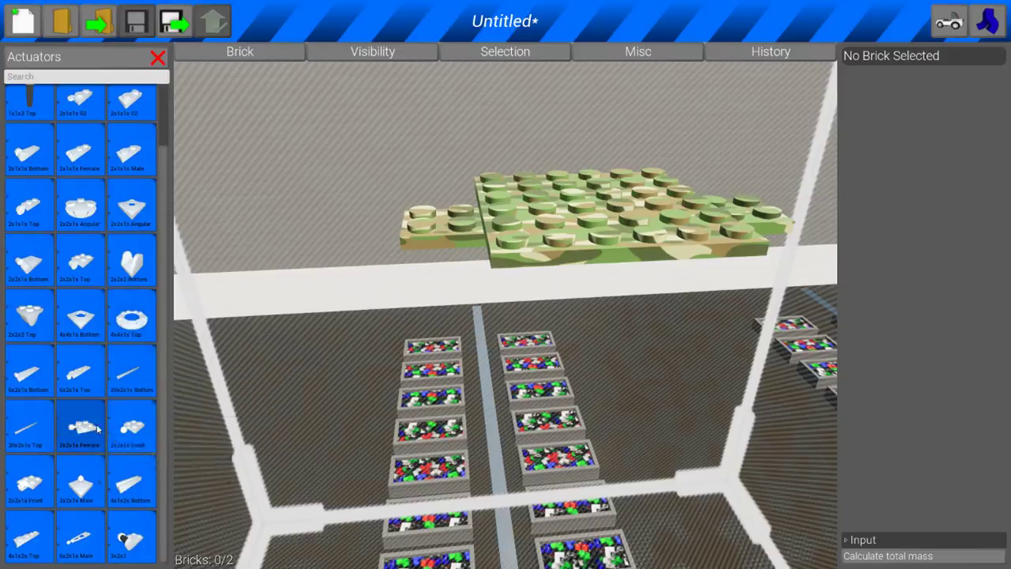
mouse_move(82, 429)
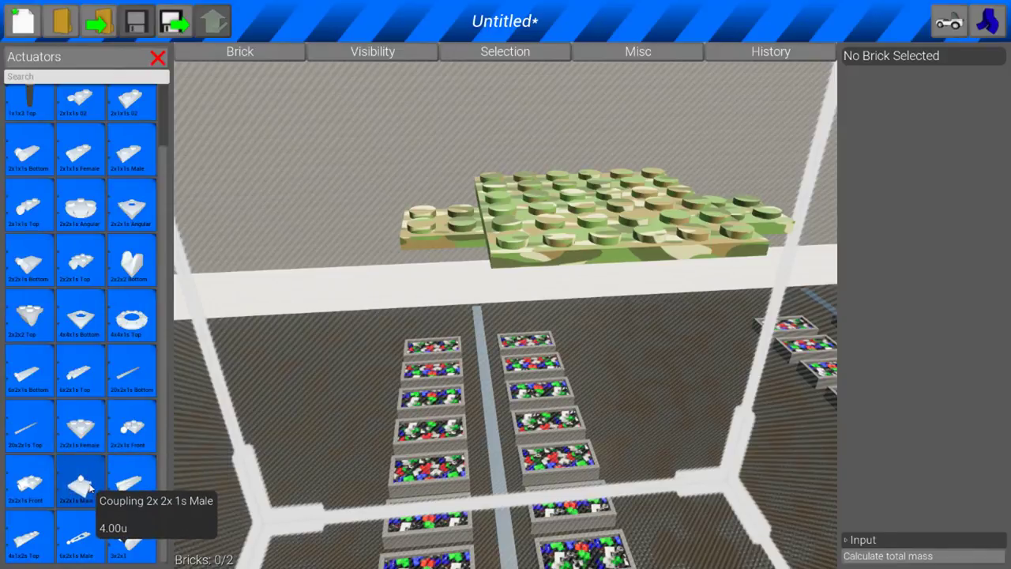
mouse_move(79, 482)
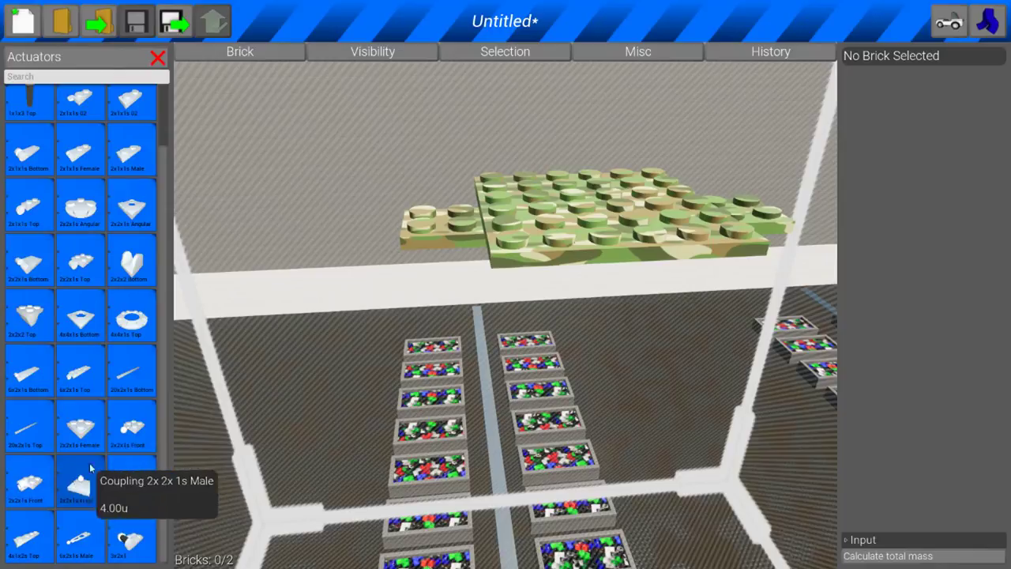
mouse_move(132, 537)
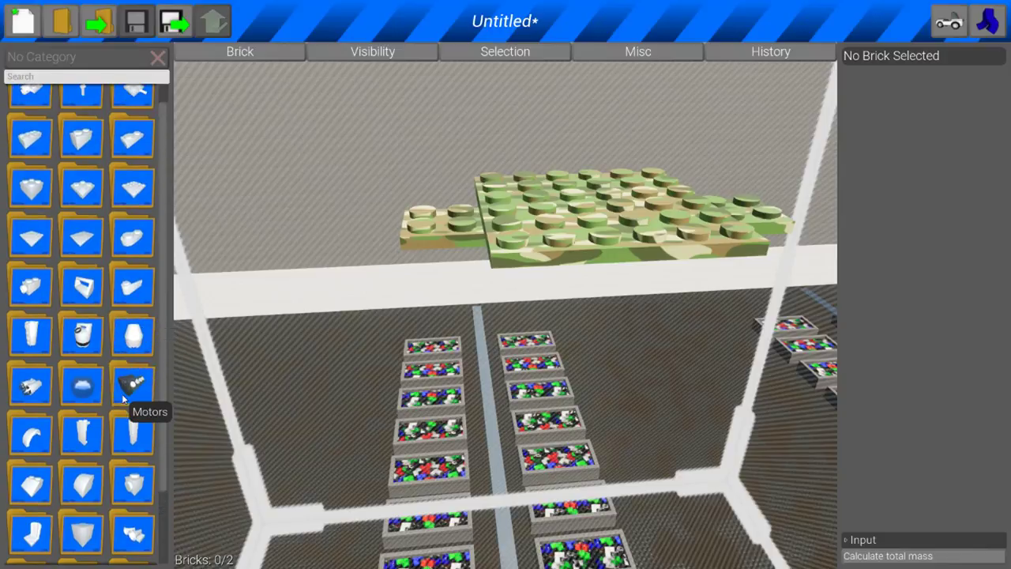
Add an engine from the Motors category onto the base plates
click(133, 385)
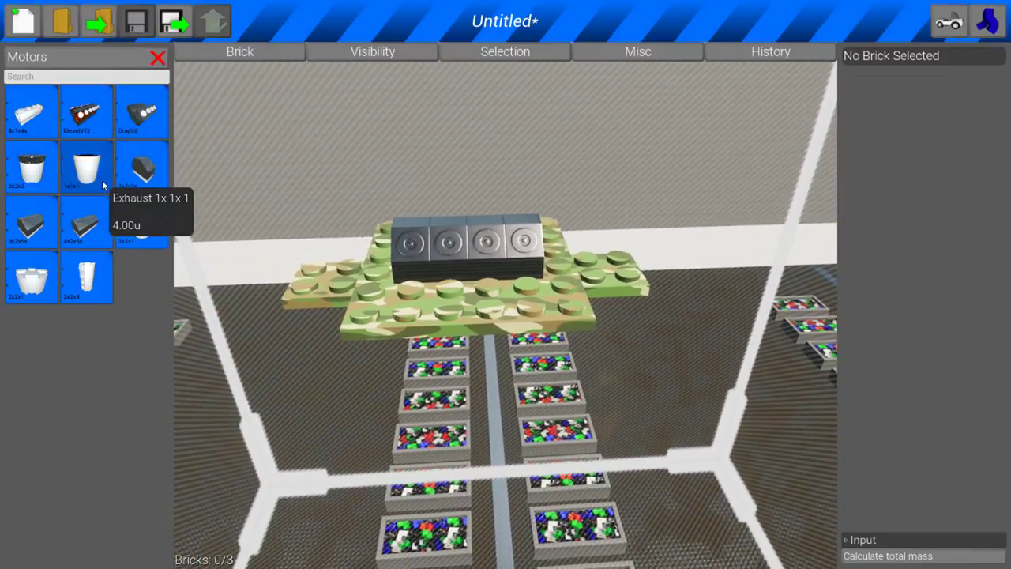
click(87, 166)
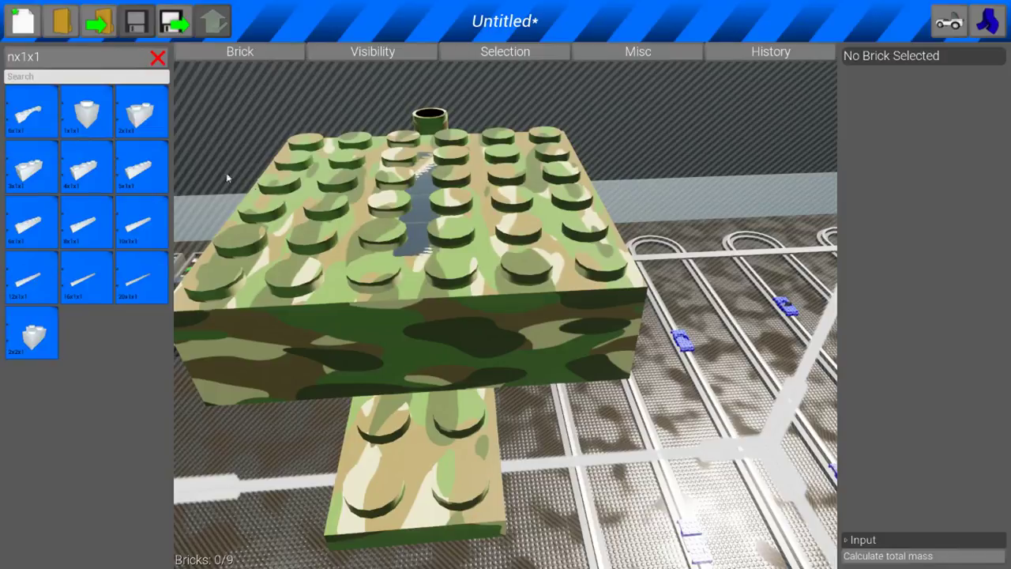
mouse_move(433, 224)
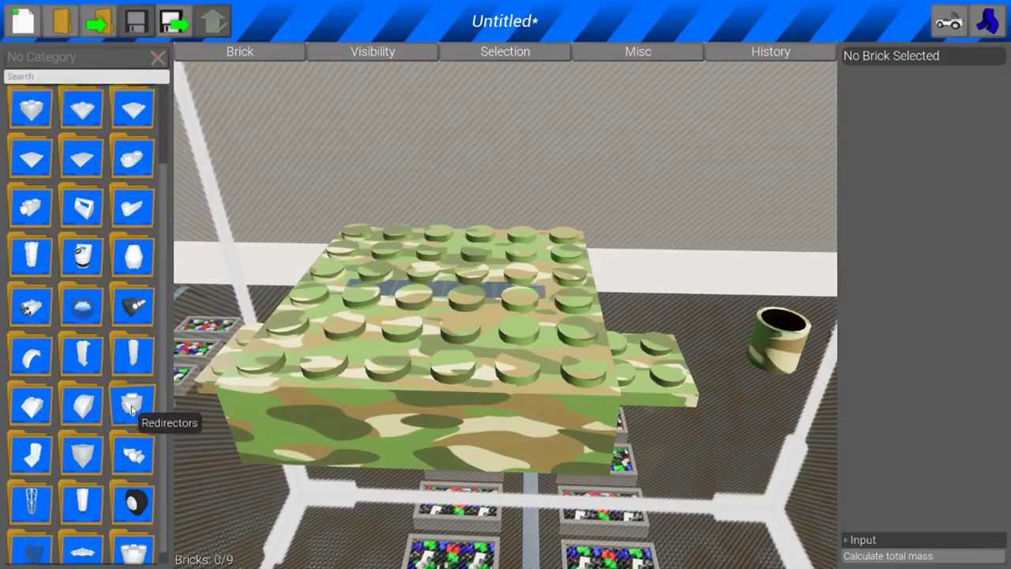
click(132, 405)
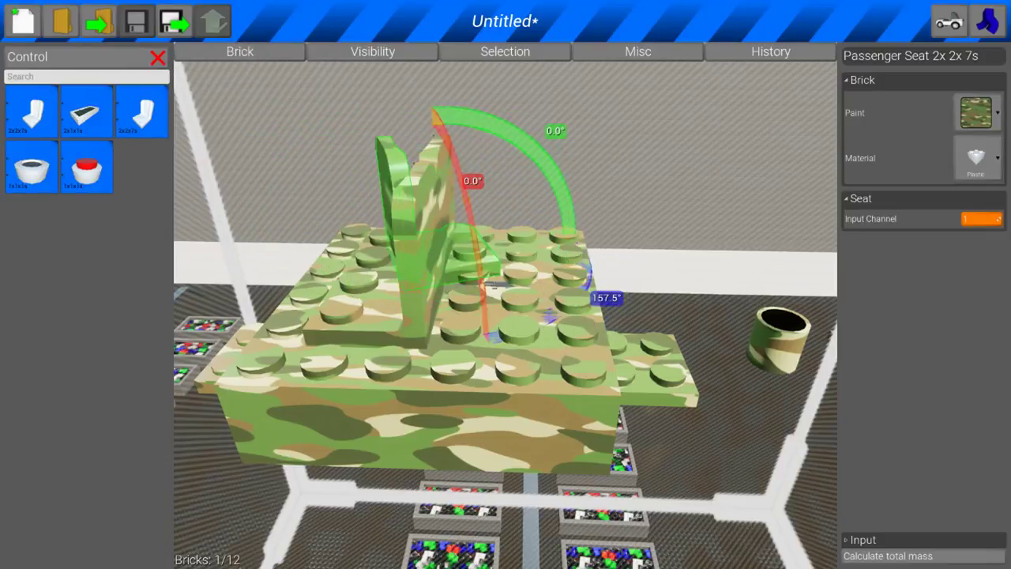
drag(603, 297, 671, 427)
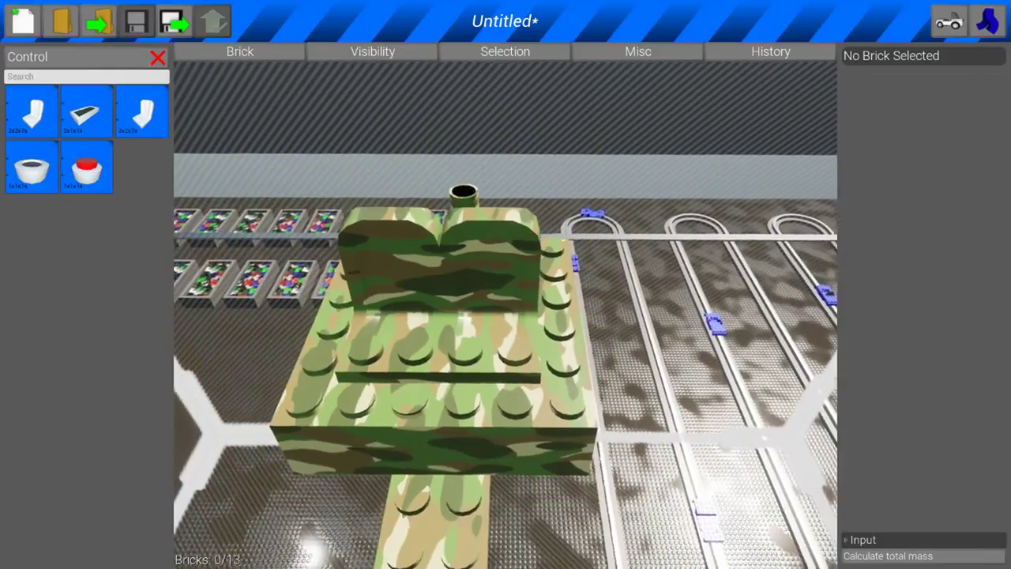
click(498, 284)
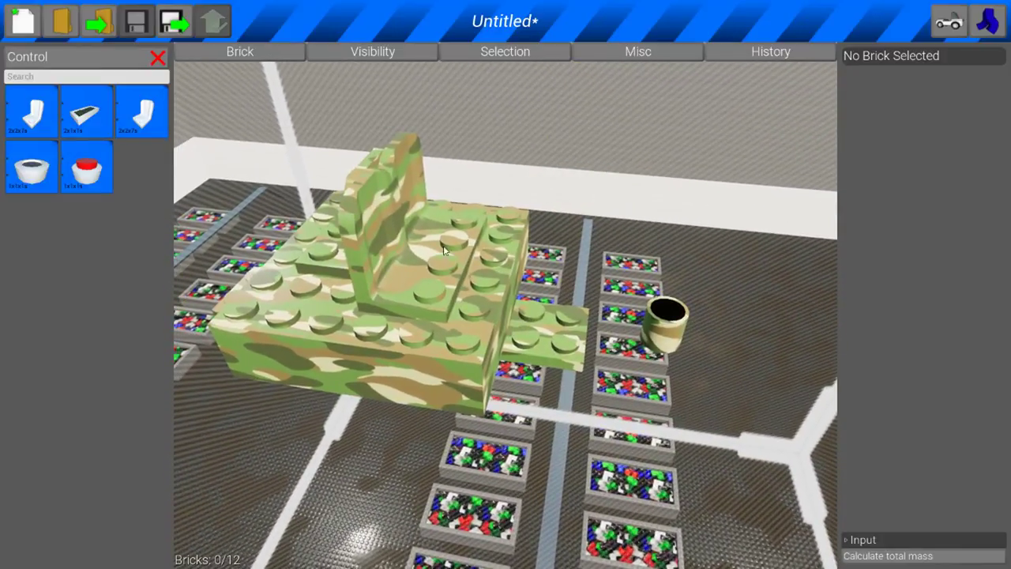
click(371, 229)
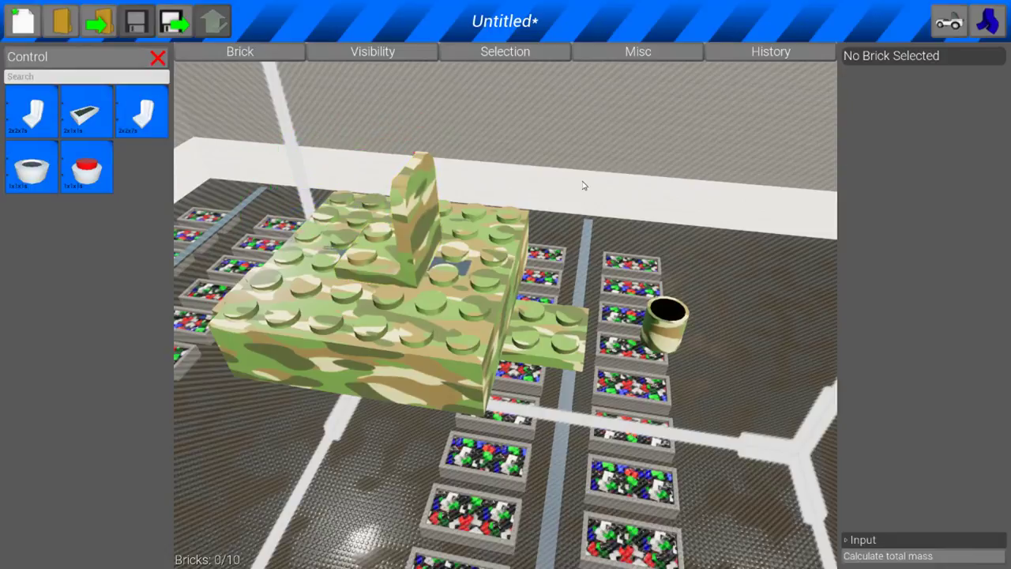
mouse_move(450, 213)
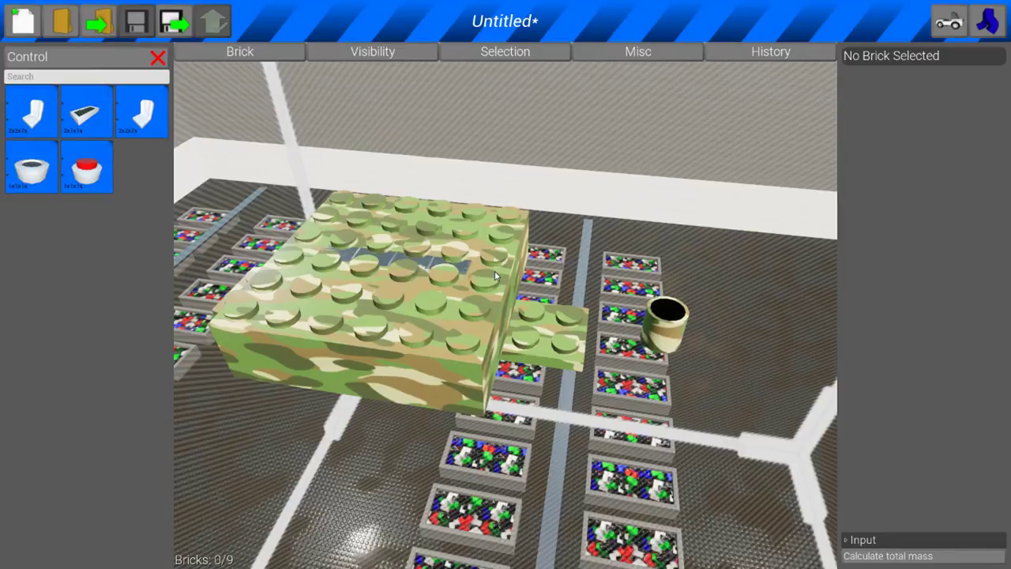
Delete the body bricks and engine, leaving only the two base plates
click(395, 276)
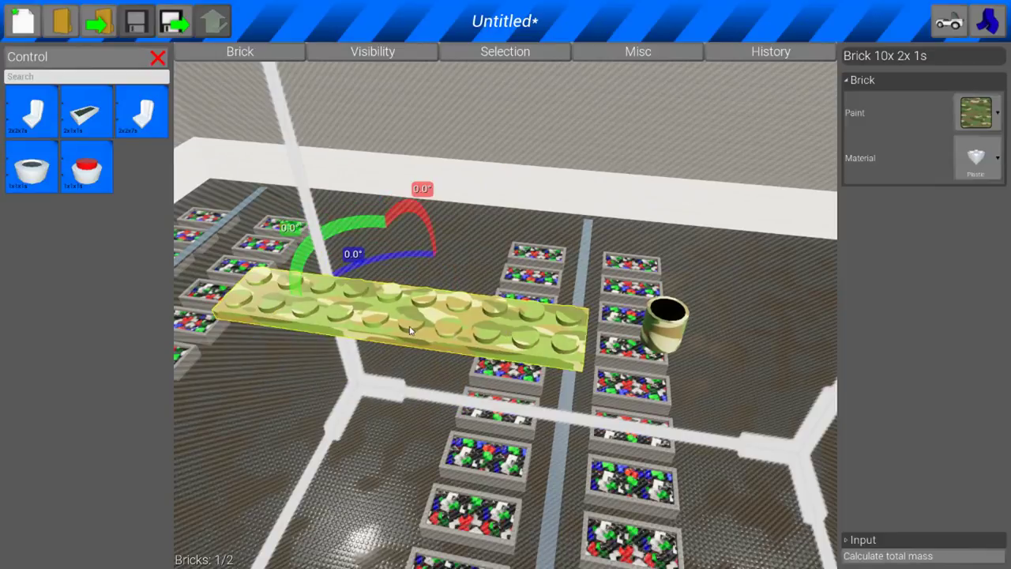
click(304, 260)
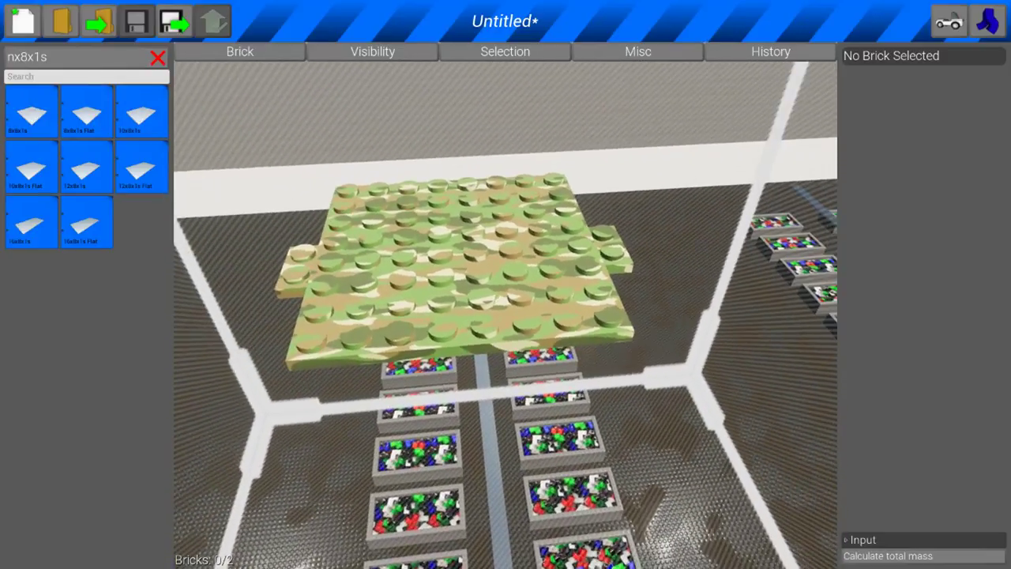
click(434, 261)
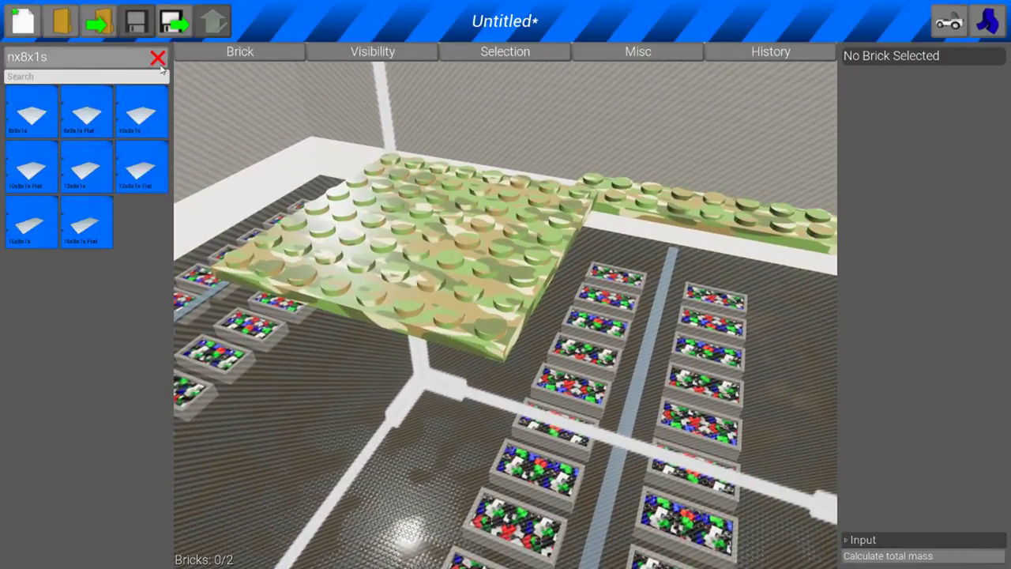
click(158, 58)
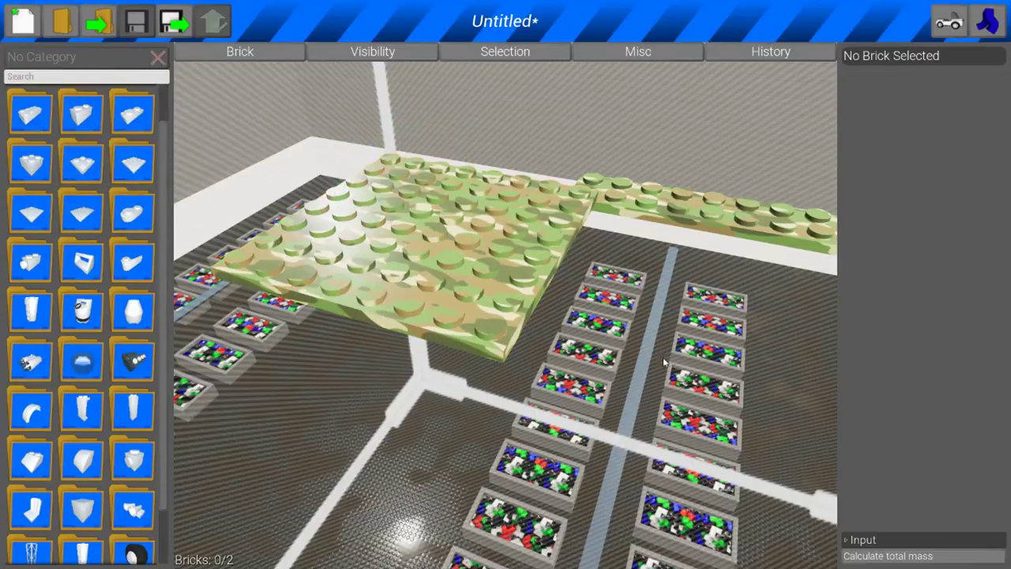
Place 4x2 camo bricks around the black blocks to thicken the body
click(711, 198)
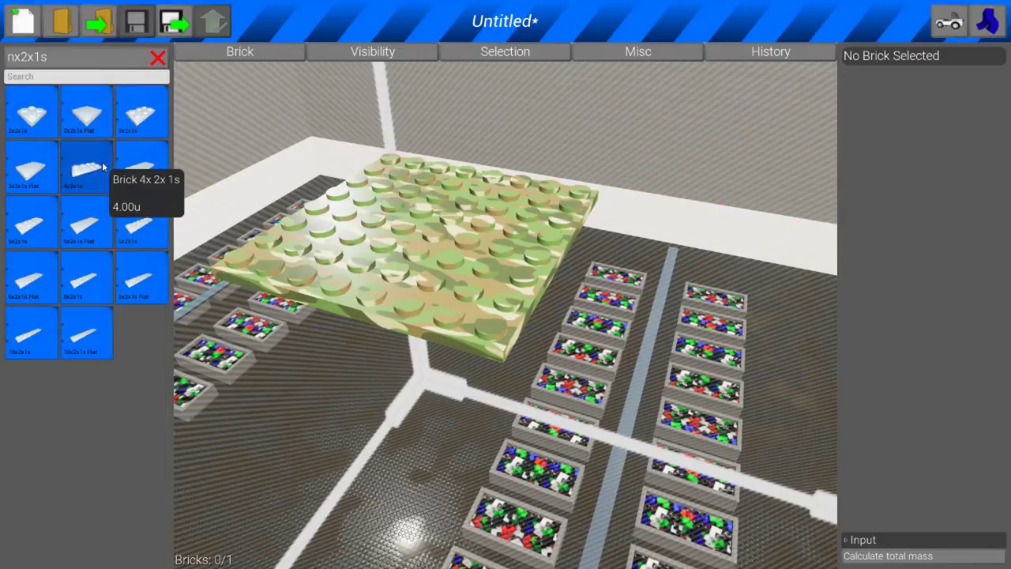
click(86, 166)
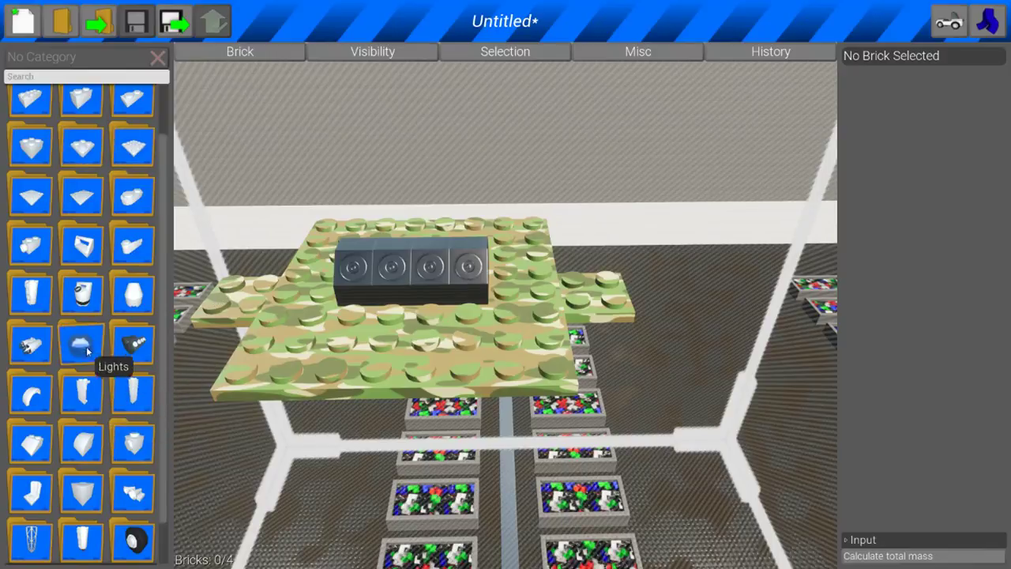
click(83, 344)
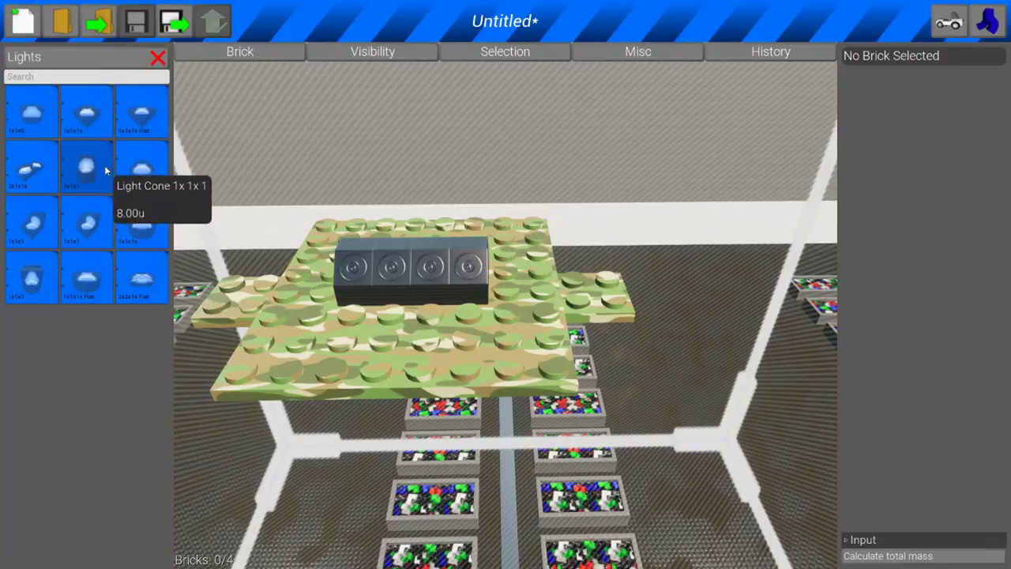
mouse_move(140, 227)
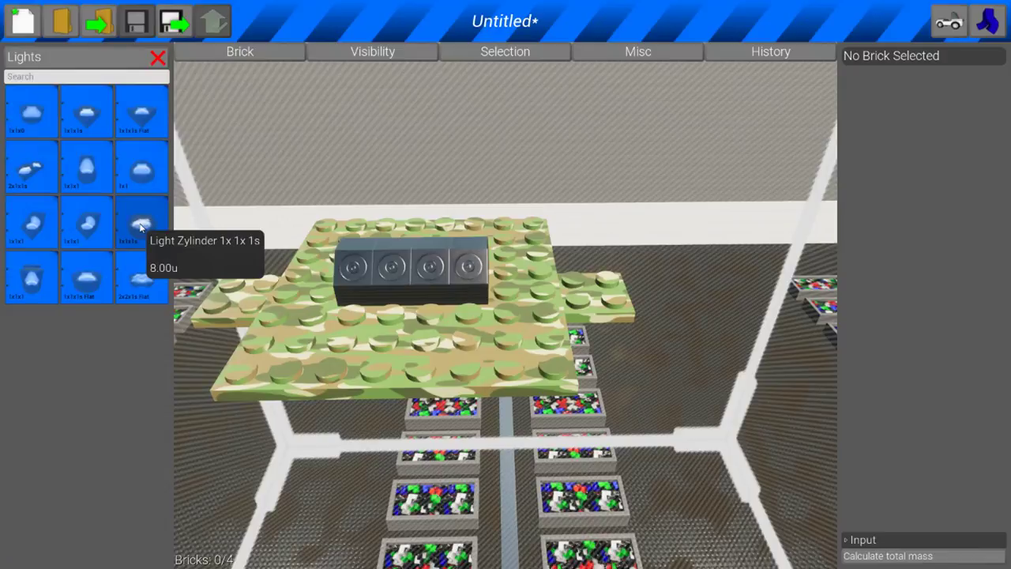
click(141, 221)
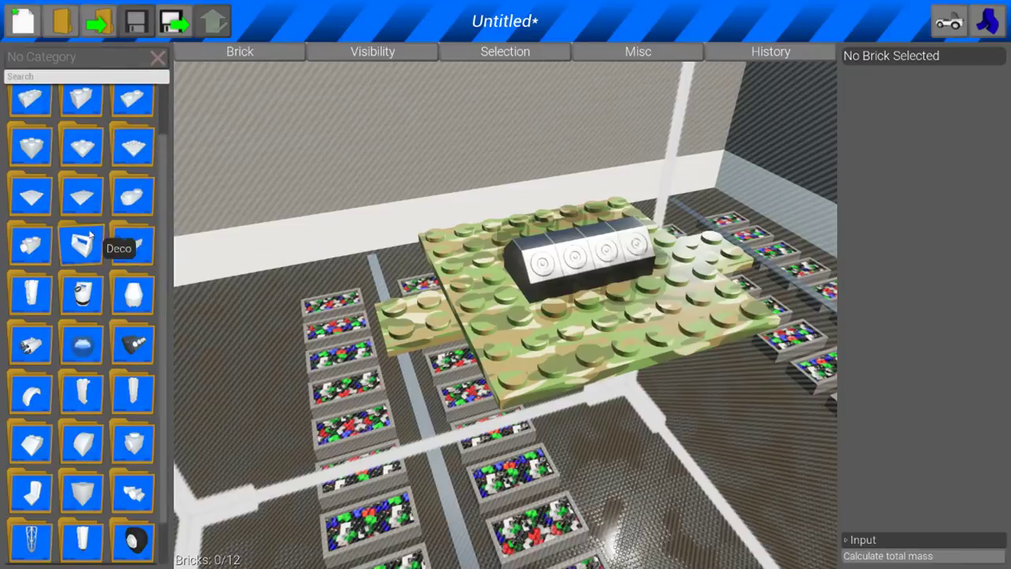
mouse_move(4, 158)
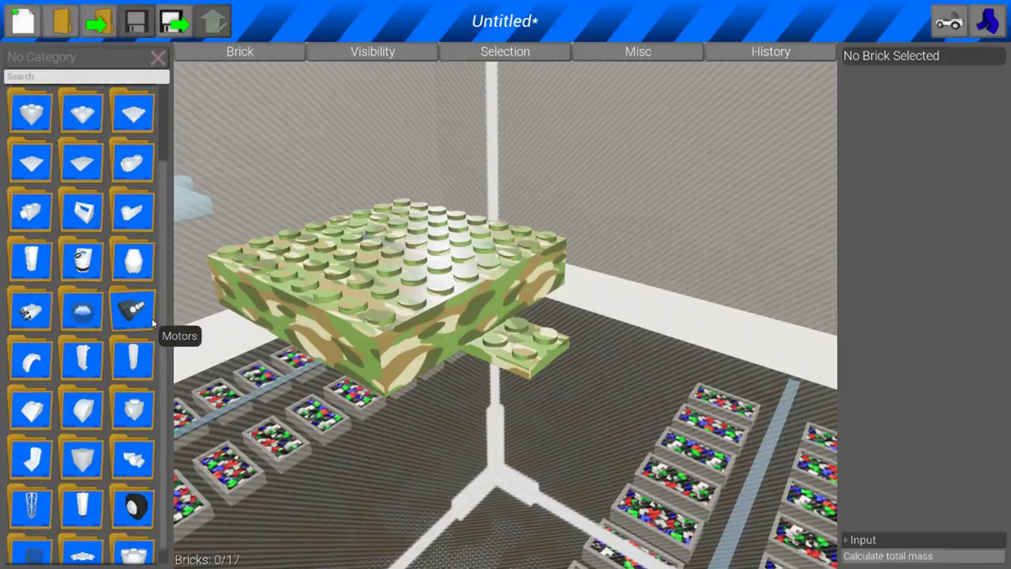
Place camo bricks on the side plate to form a protruding arm
click(133, 308)
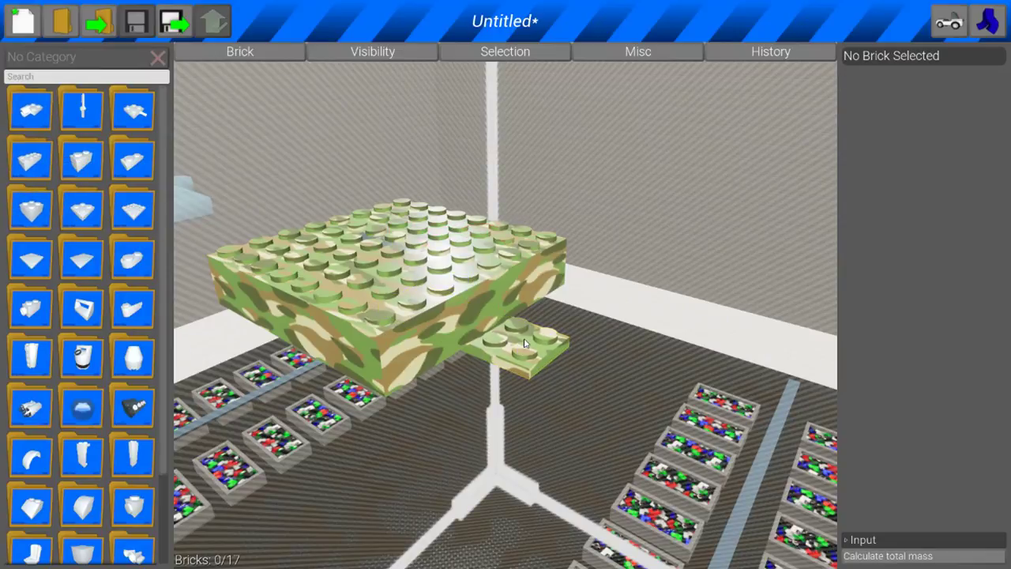
click(525, 344)
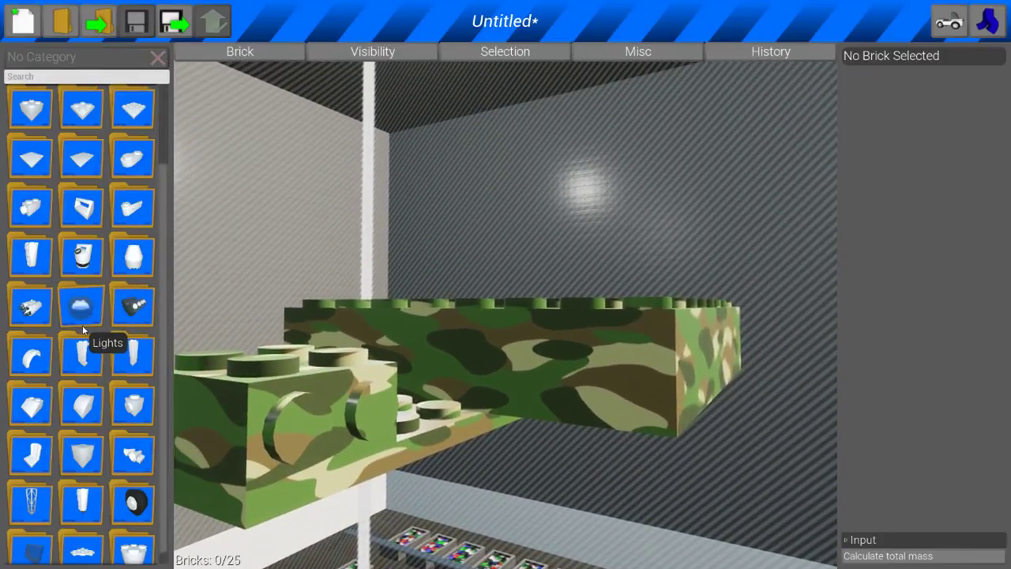
mouse_move(30, 109)
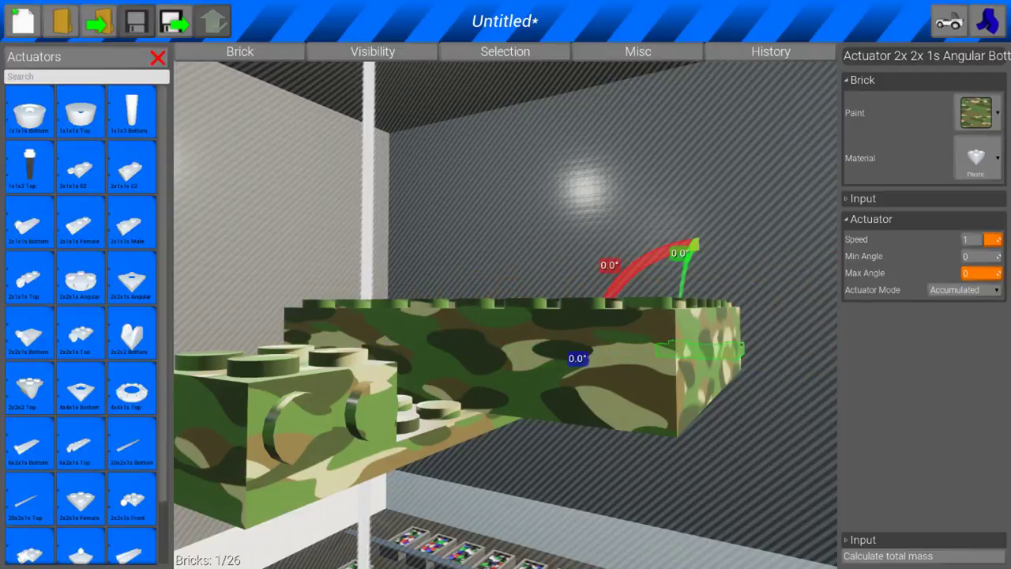
Place a 2x2x1s angular actuator on the body side and rotate its redirector
click(486, 500)
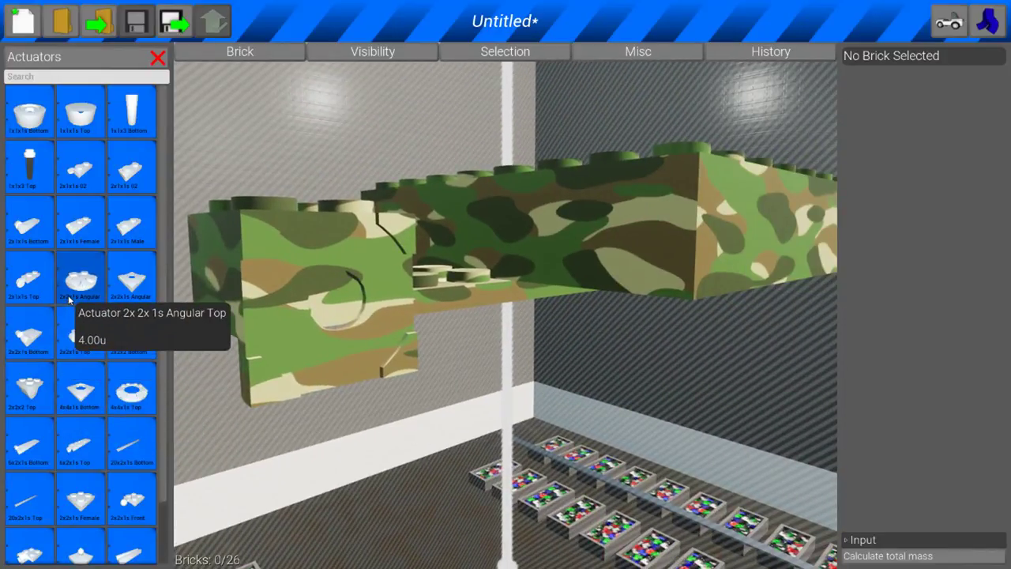
mouse_move(30, 111)
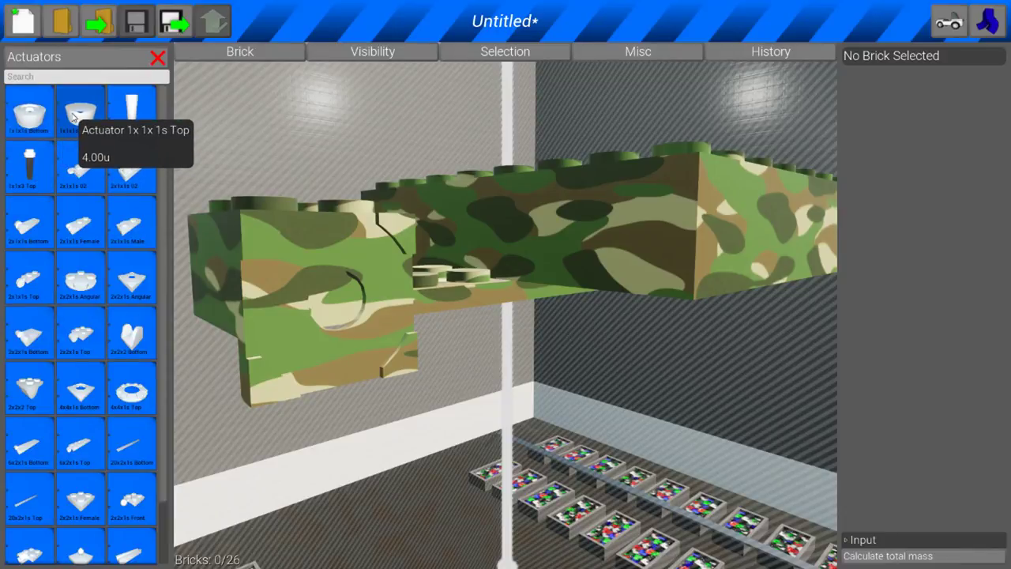
mouse_move(79, 387)
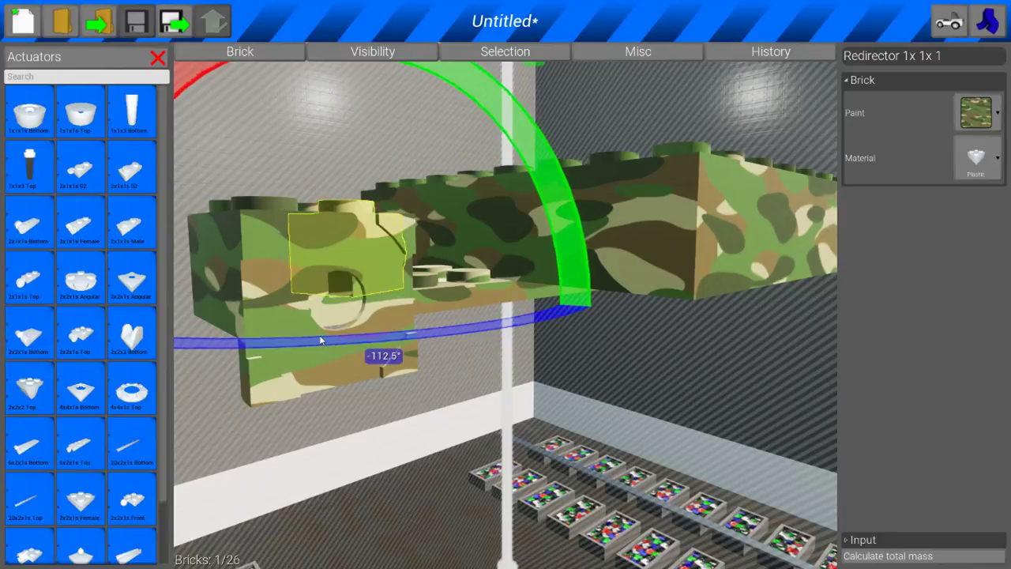
click(439, 340)
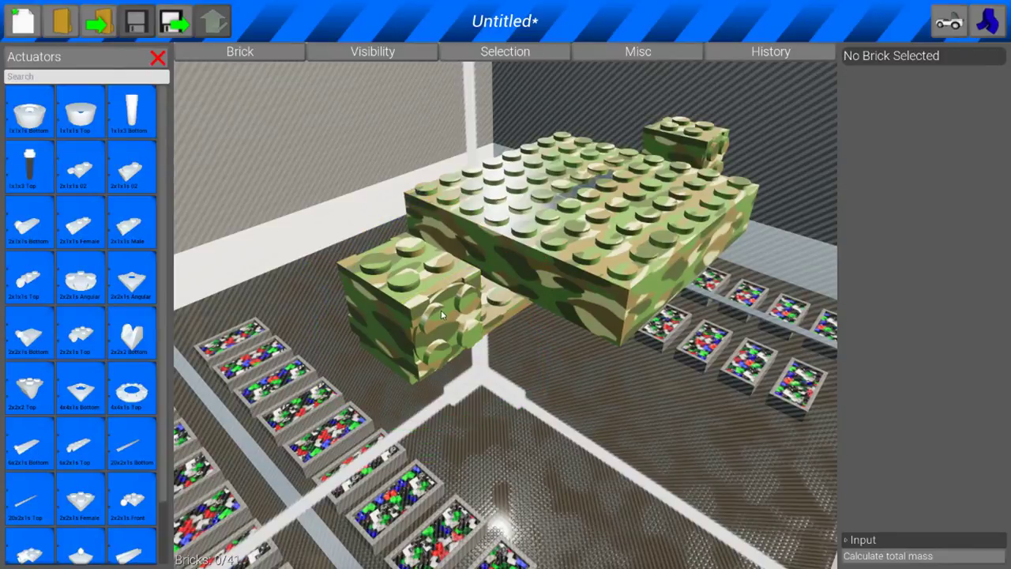
mouse_move(332, 275)
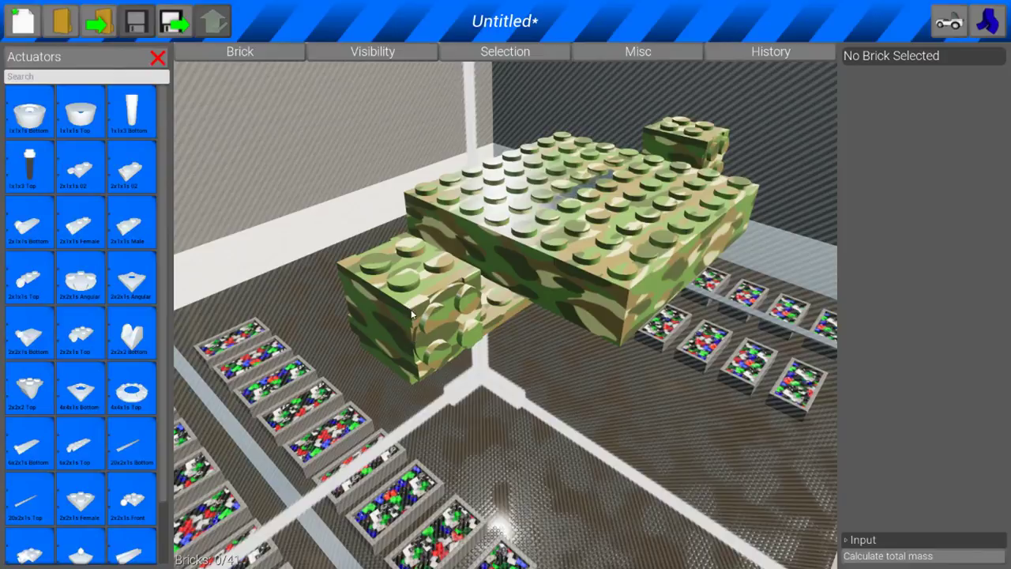
mouse_move(131, 276)
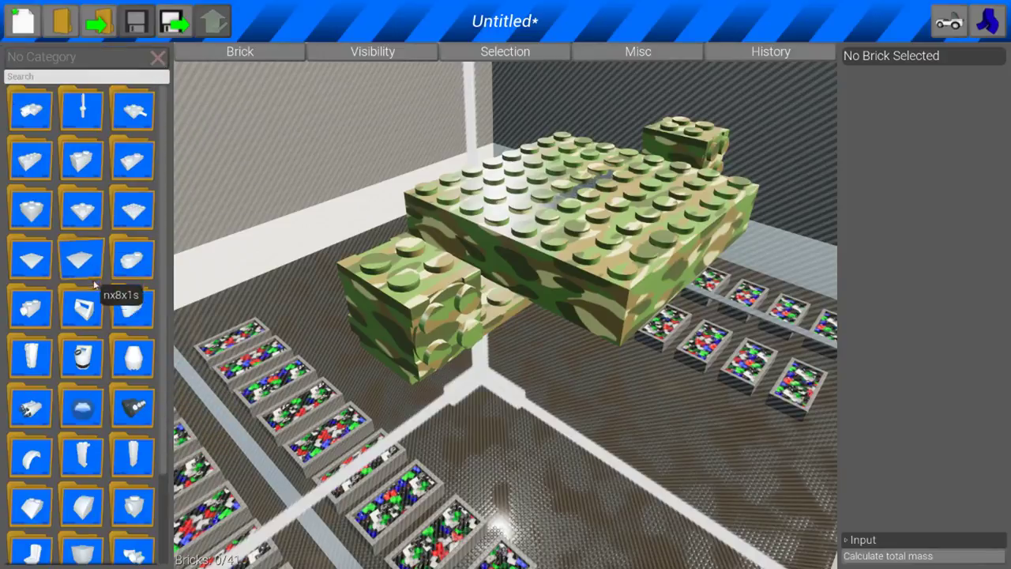
mouse_move(82, 308)
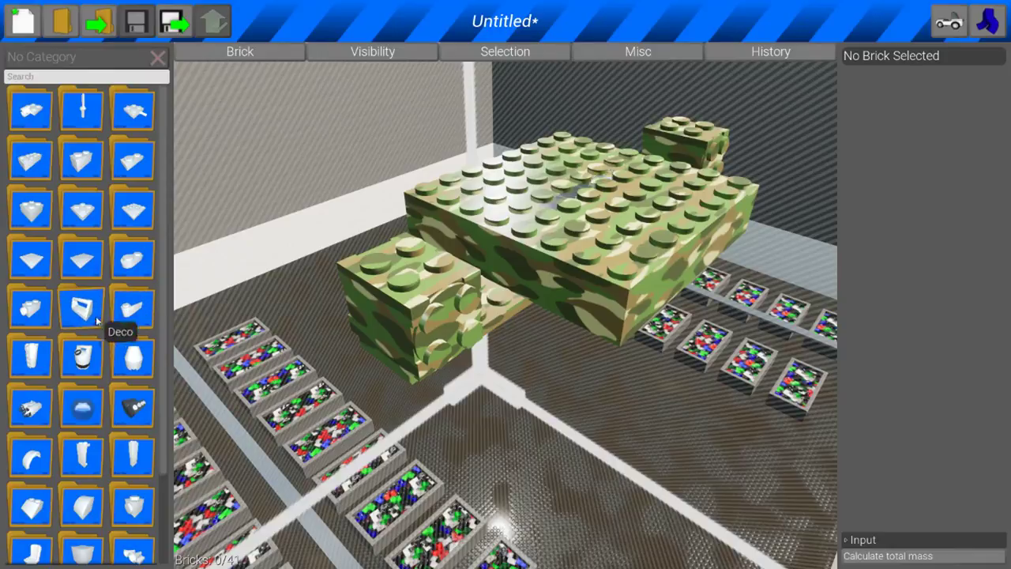
Stack camo bricks onto the body and side arms, widening it to a cross-shaped hull
scroll(down, 3)
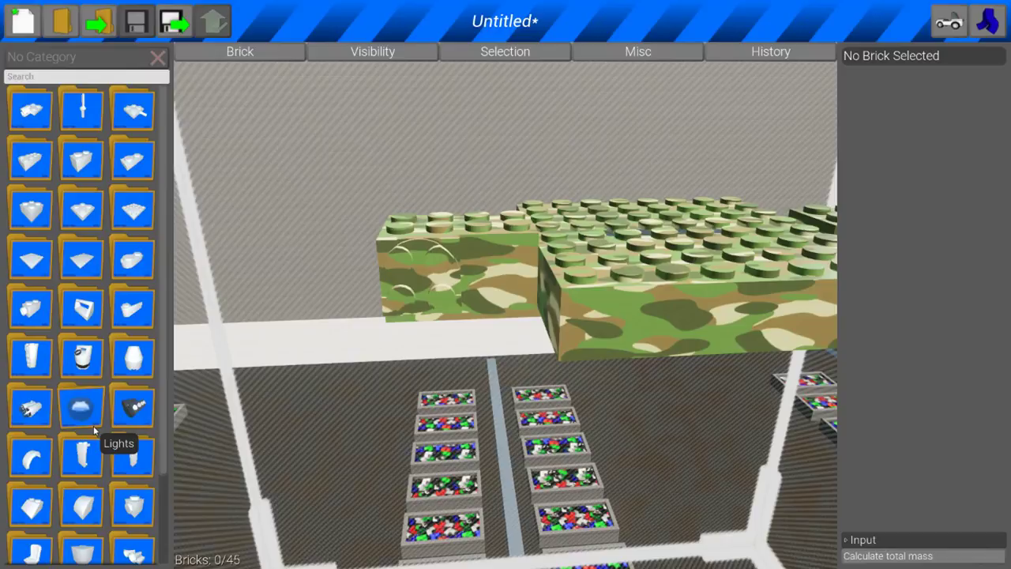
mouse_move(30, 158)
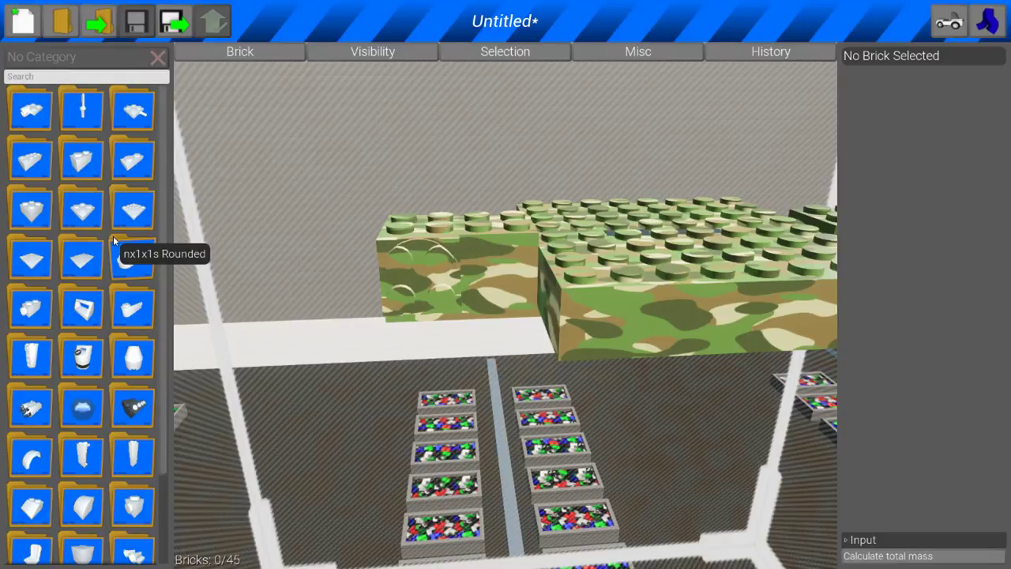
scroll(down, 3)
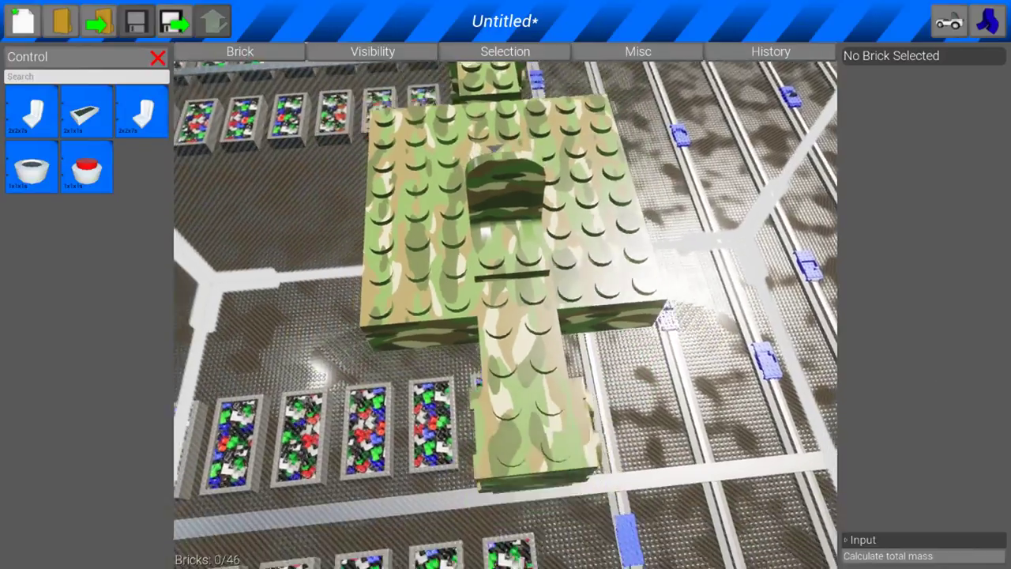
Place a flat camo plate as a side flap on the angular actuator and adjust it
click(240, 51)
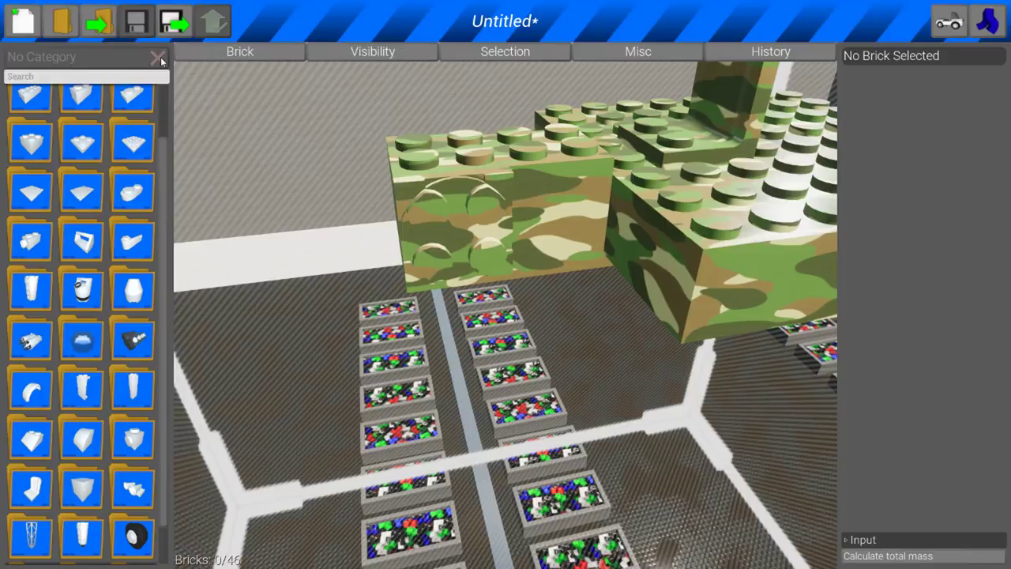
mouse_move(133, 193)
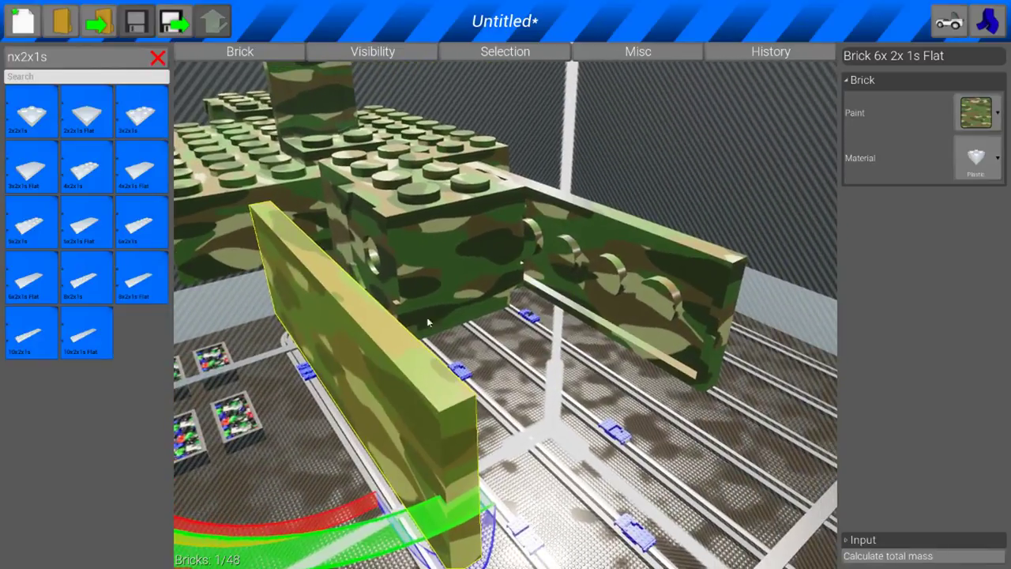
click(379, 253)
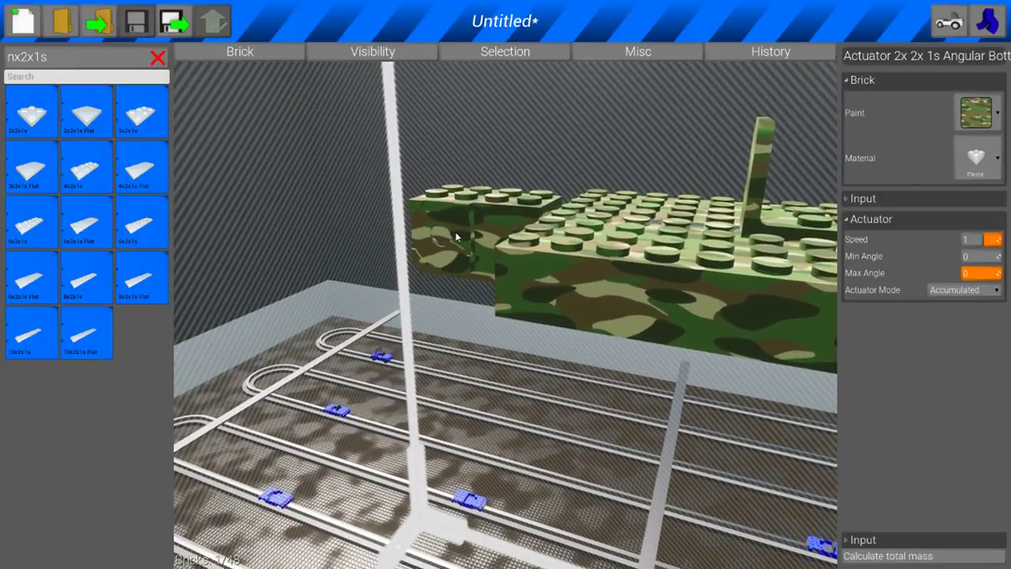
click(471, 250)
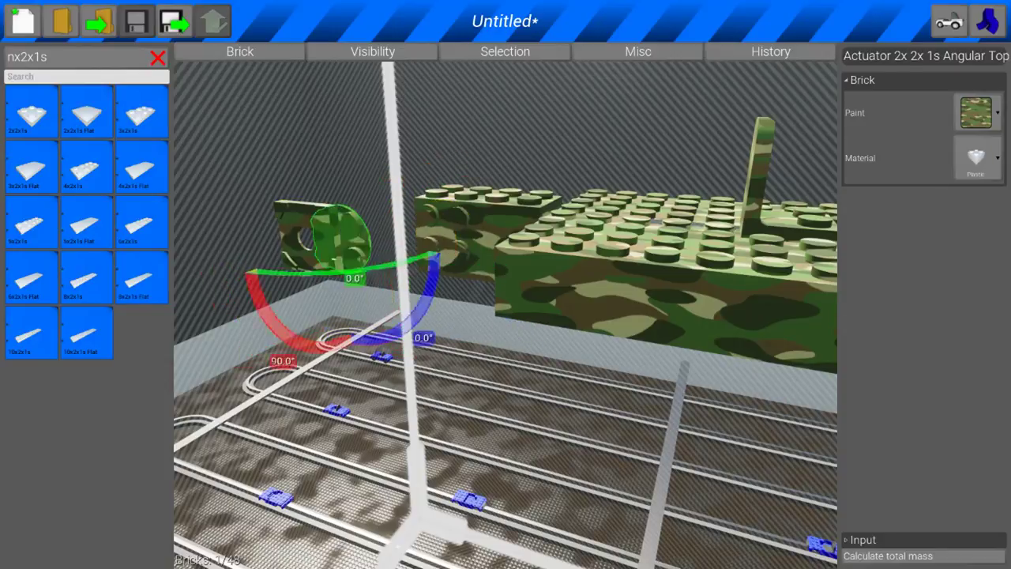
click(308, 237)
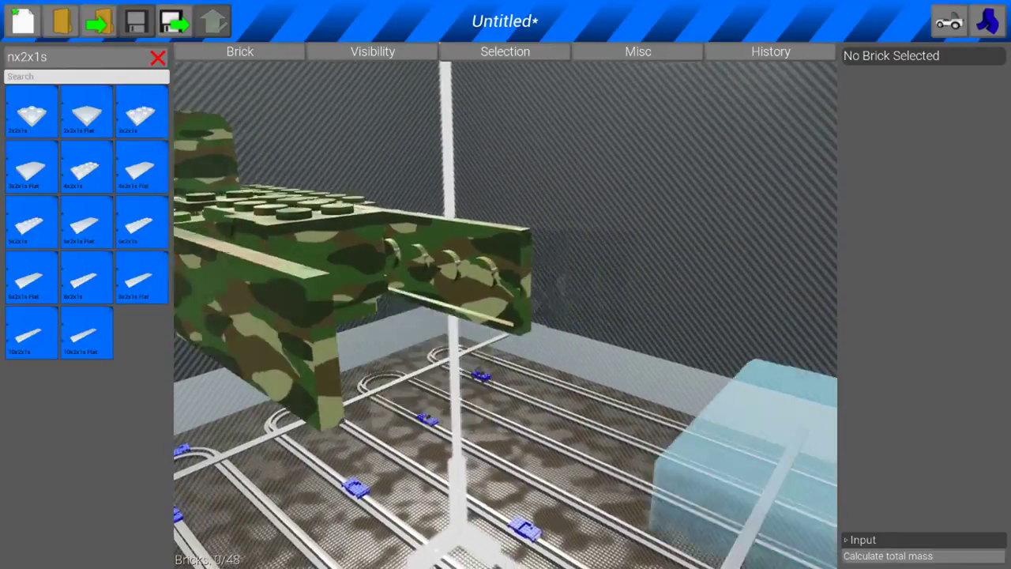
click(356, 277)
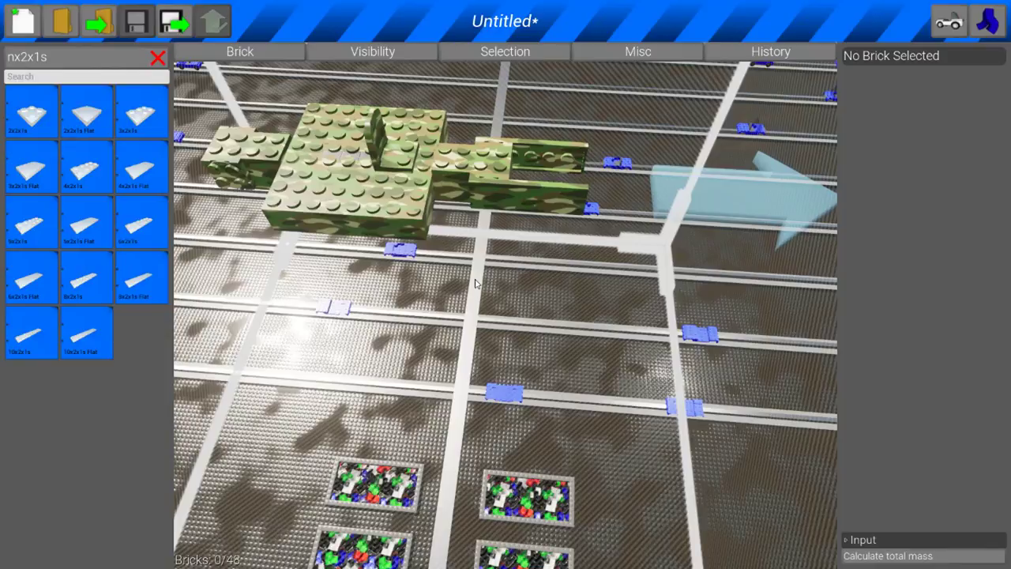
mouse_move(521, 244)
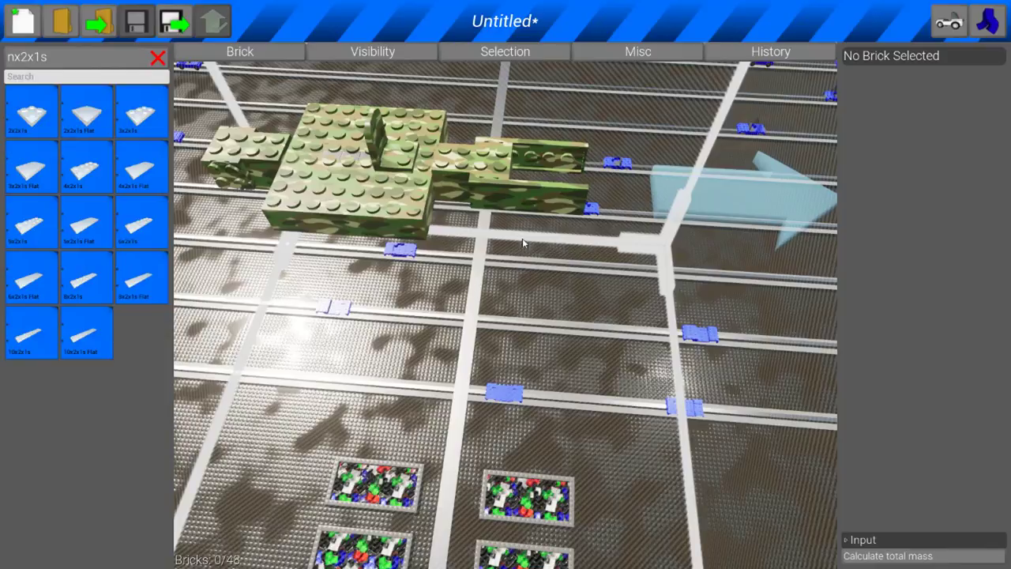
mouse_move(619, 177)
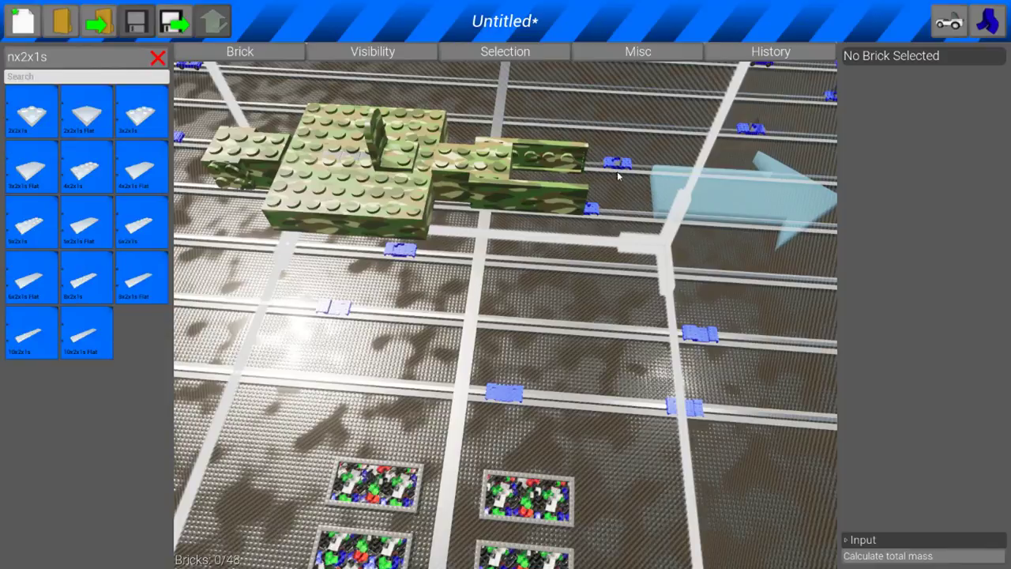
mouse_move(395, 240)
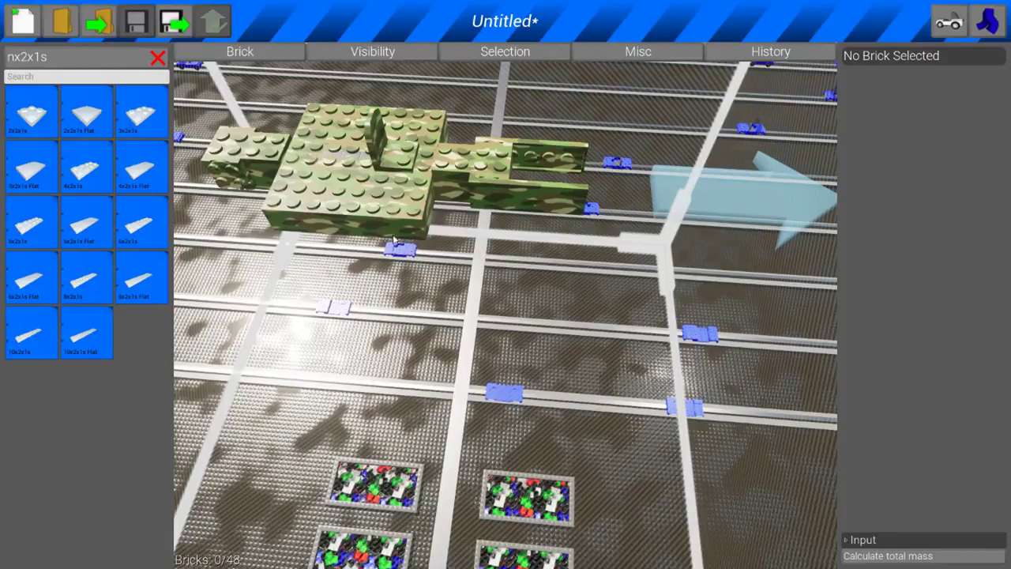
Check the 6x2x1s flat camo plate on the body edge
click(522, 186)
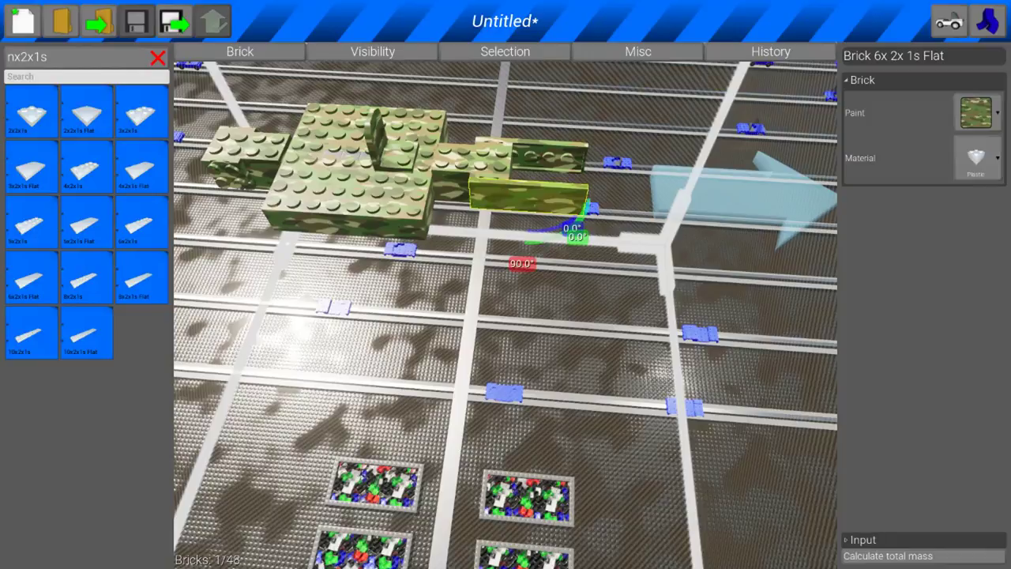
click(471, 284)
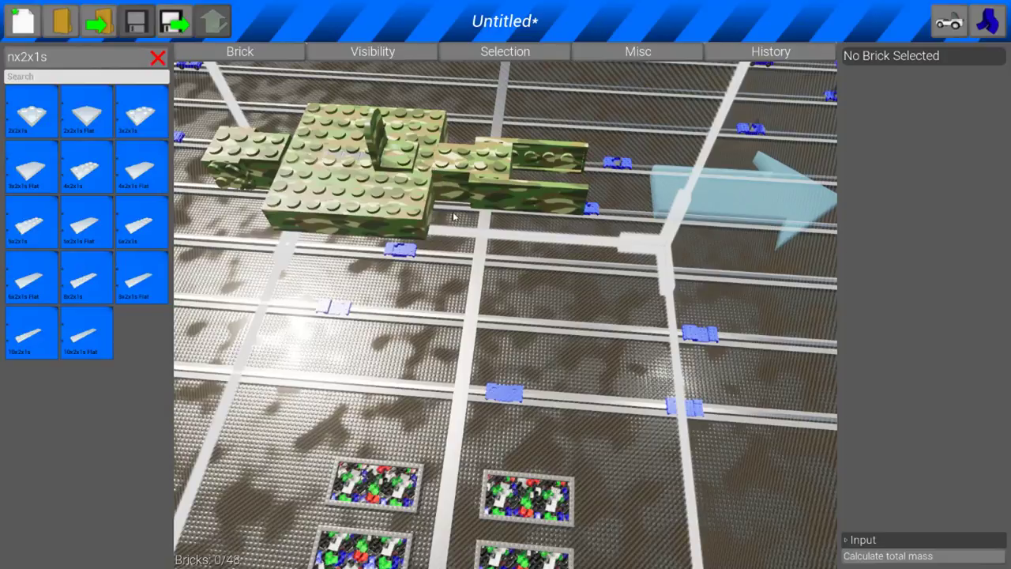
mouse_move(466, 196)
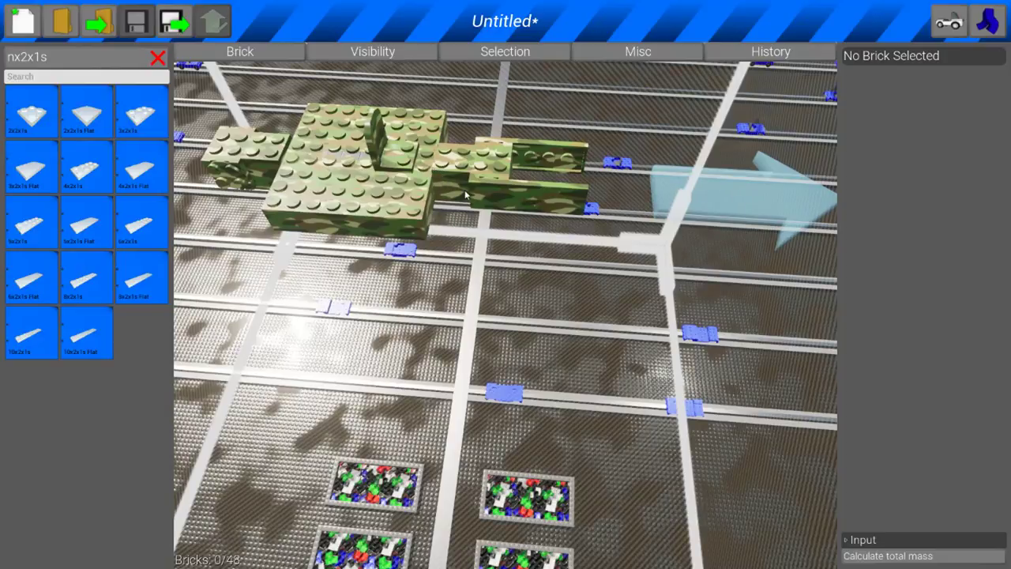
Mount a camo-painted Actuator 2x2x1s Angular Bottom on the body corner and inspect it
click(487, 187)
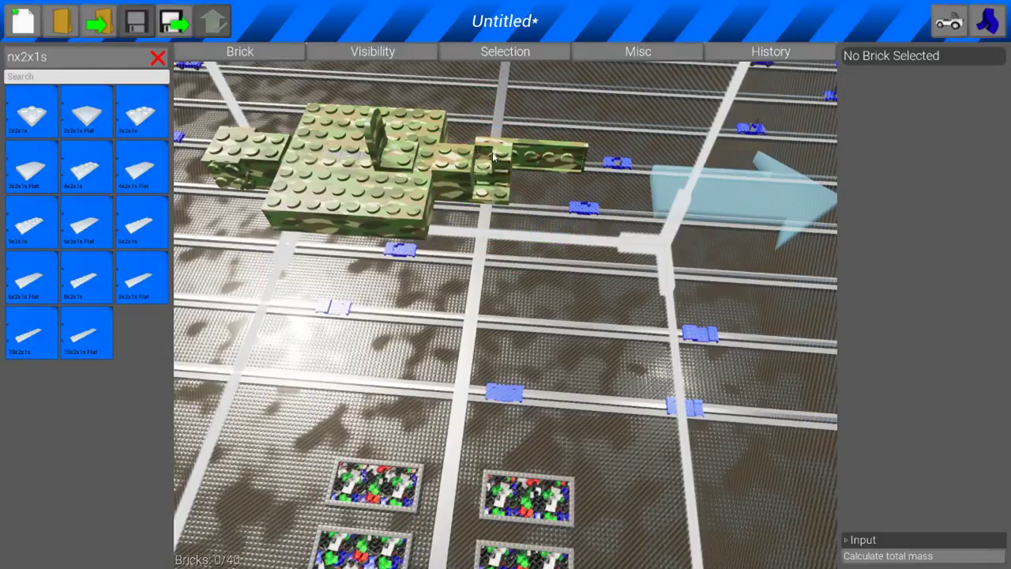
click(489, 166)
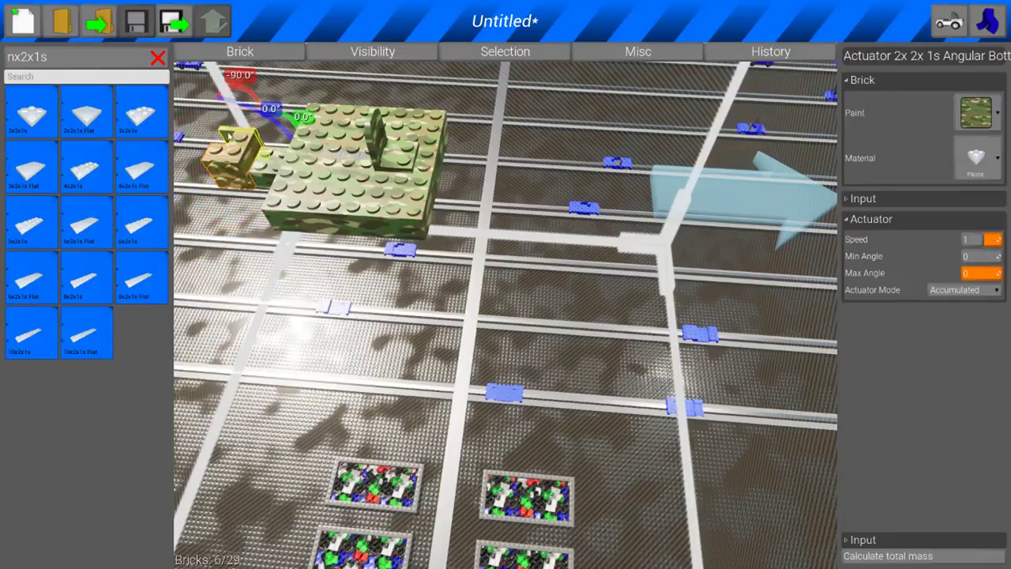
click(237, 158)
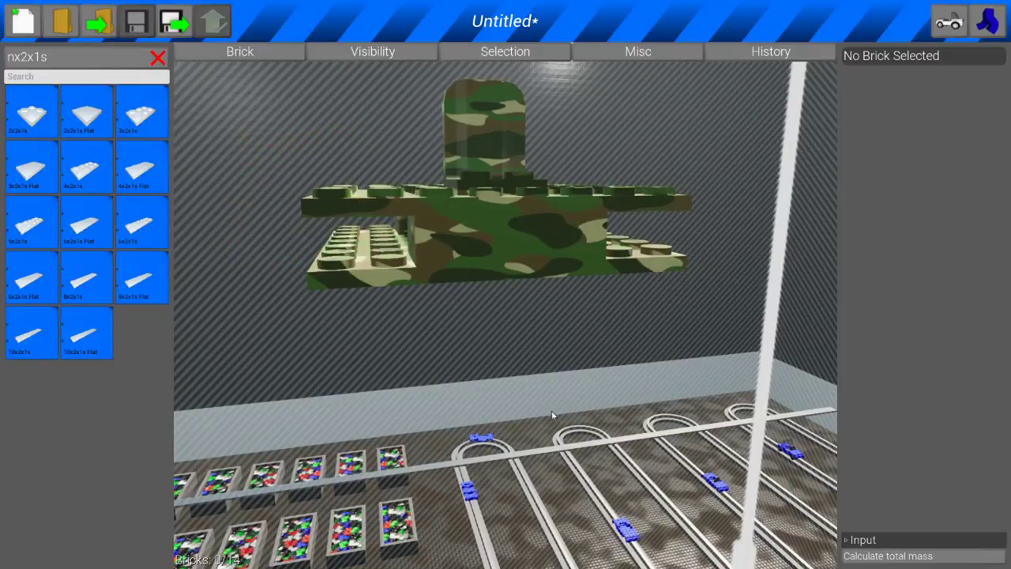
Rotate the 4x2x1 camo plate and add a Seat 2x2x7s on the top plate
click(506, 225)
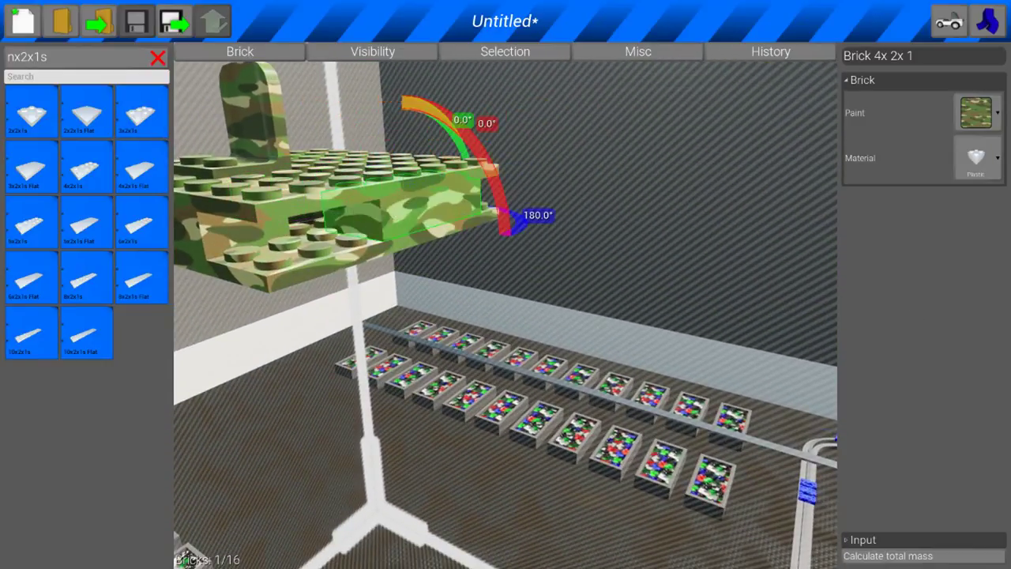
click(323, 382)
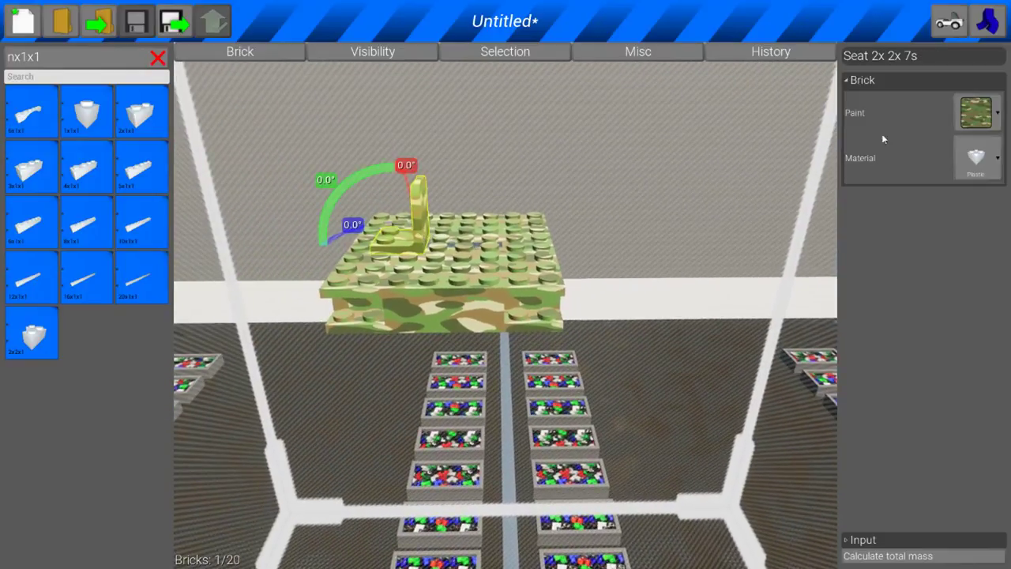
click(977, 113)
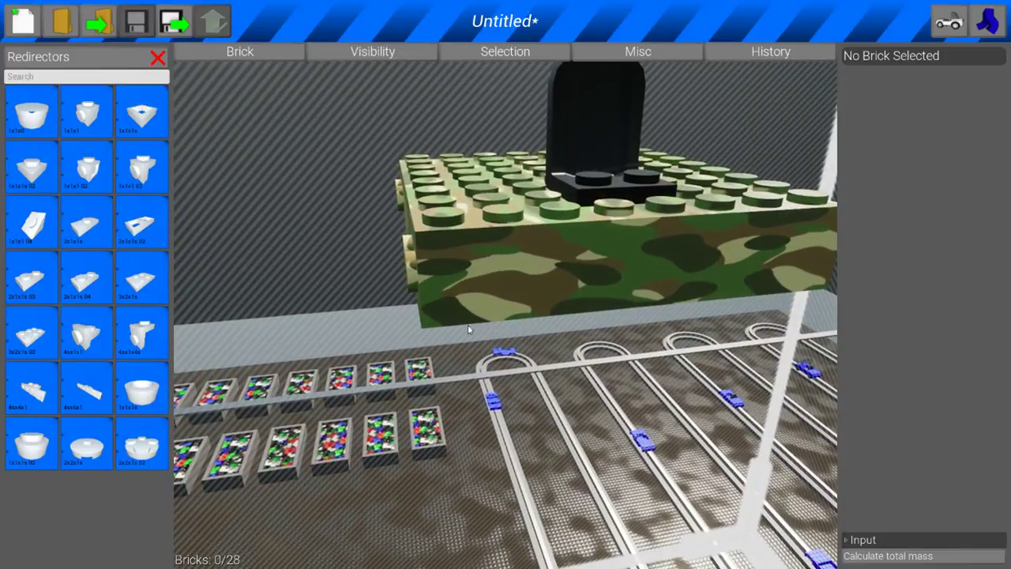
mouse_move(474, 350)
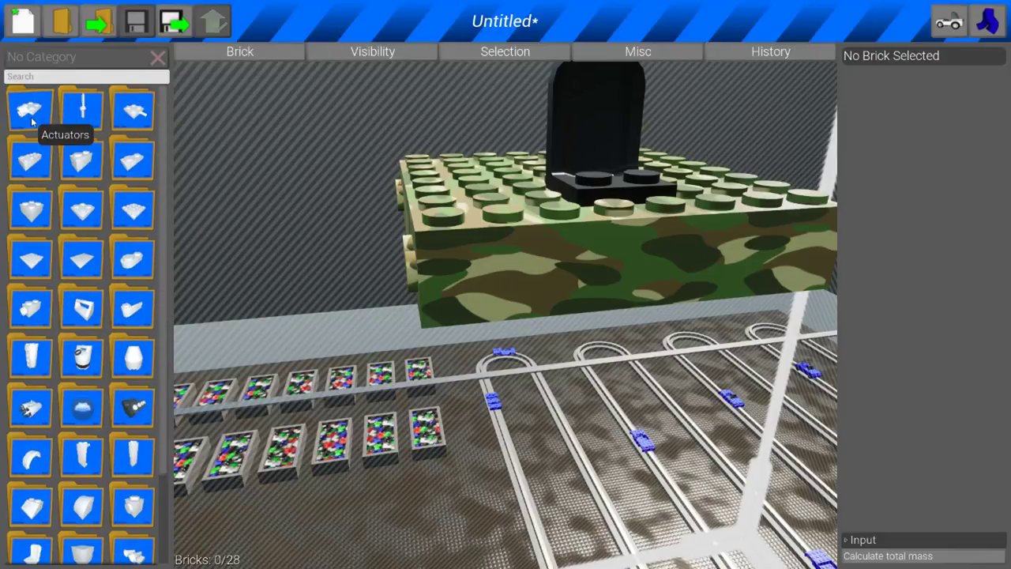
Place an Actuator 2x2x1s Angular Top from the Actuators category on the body's side
click(30, 109)
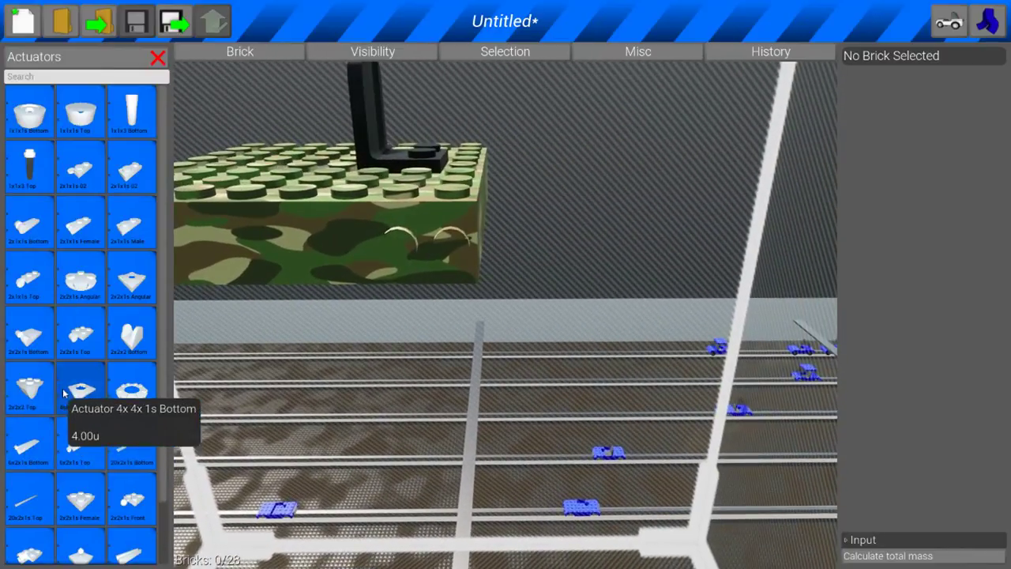
mouse_move(214, 389)
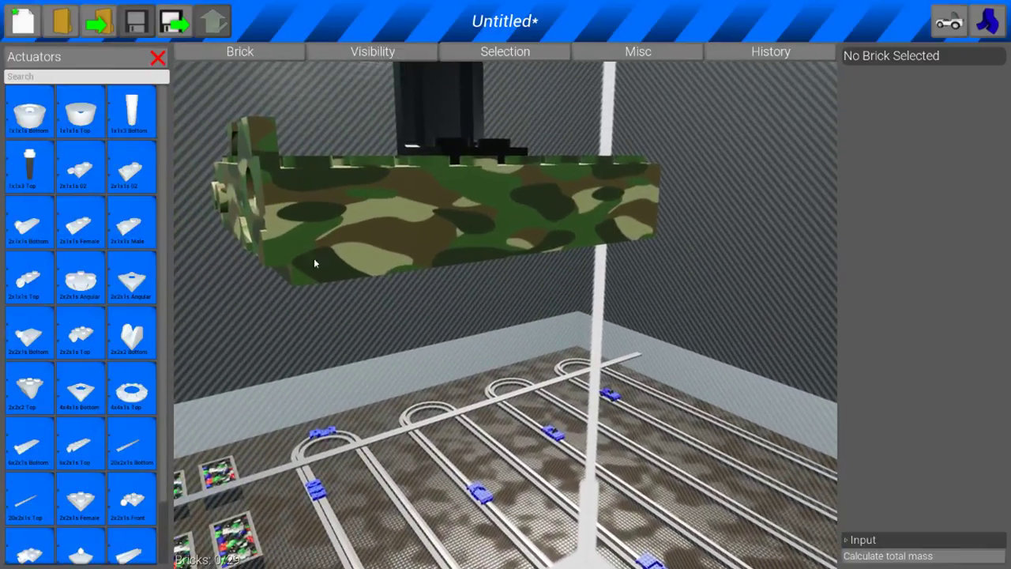
click(315, 229)
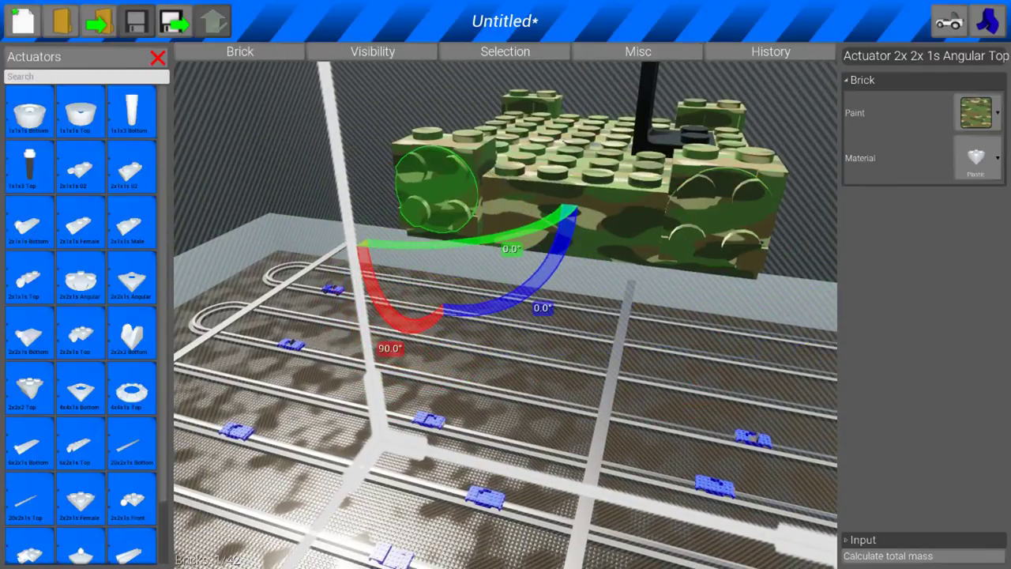
Add an Actuator 2x2x1s Angular Bottom on the body side, then pick a flat plate brick
click(719, 213)
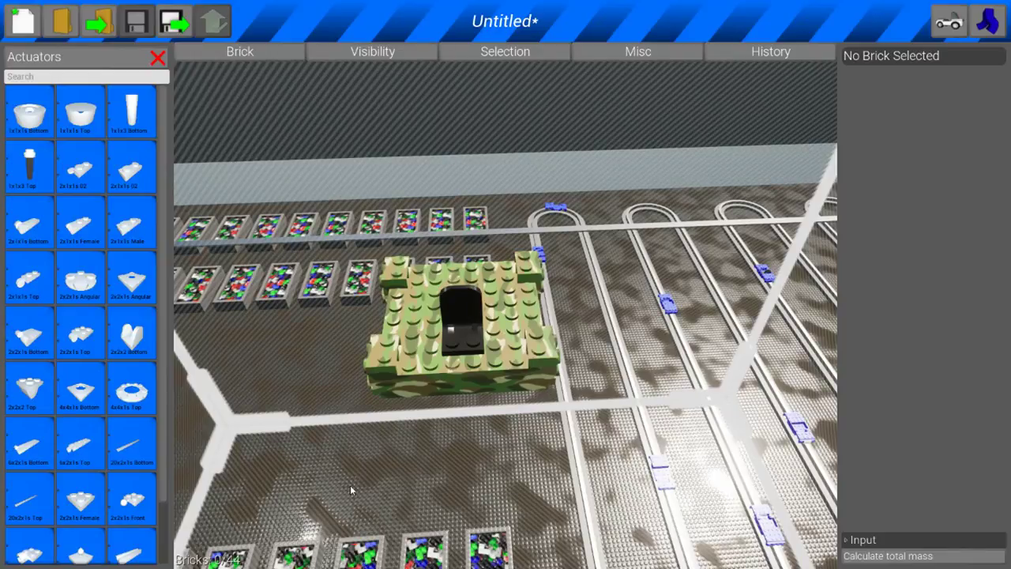
mouse_move(366, 445)
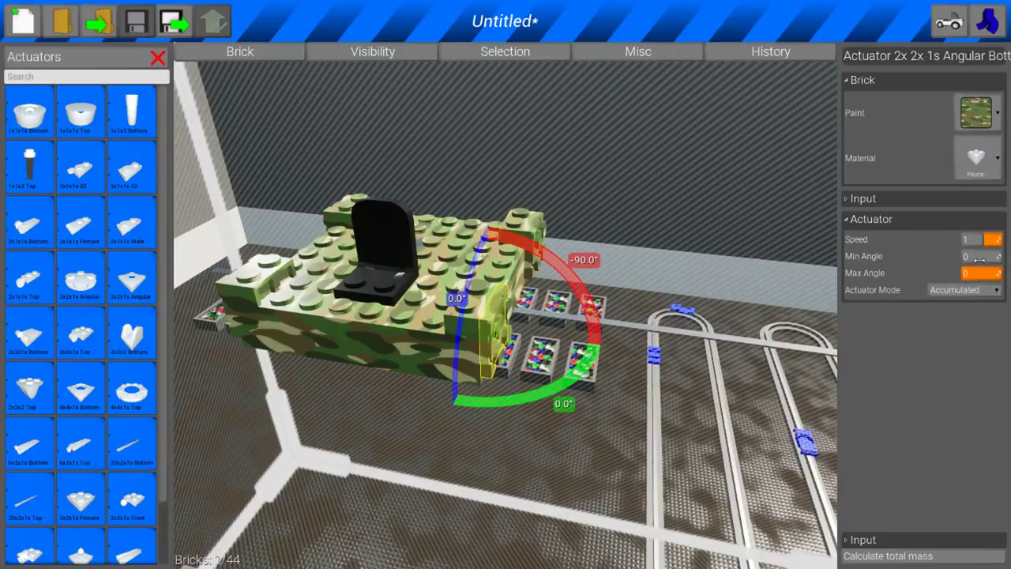
click(619, 355)
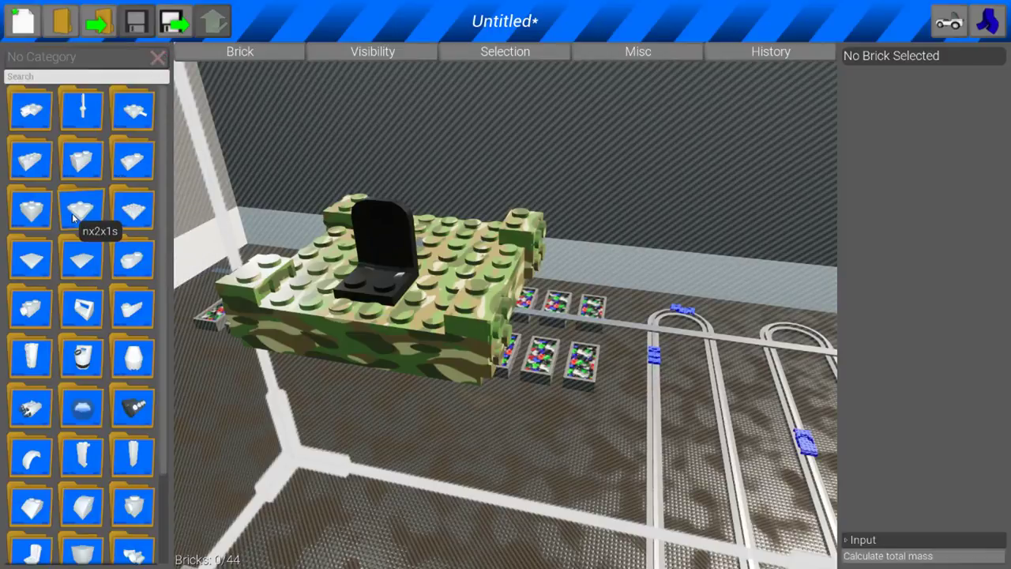
click(83, 208)
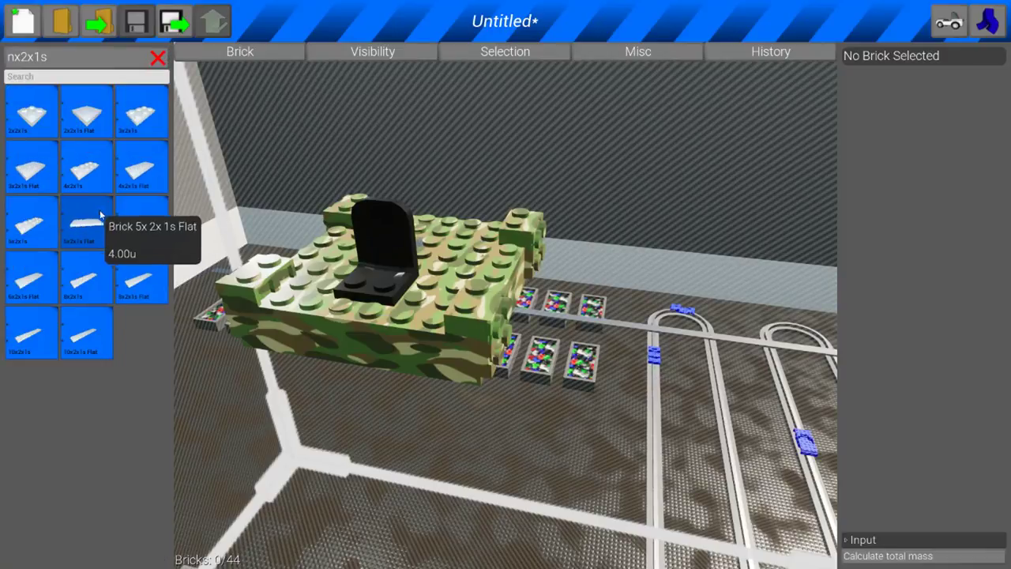
Hang Brick 5x2x1s Flat plates as side flaps on the actuators and spawn the vehicle
click(85, 221)
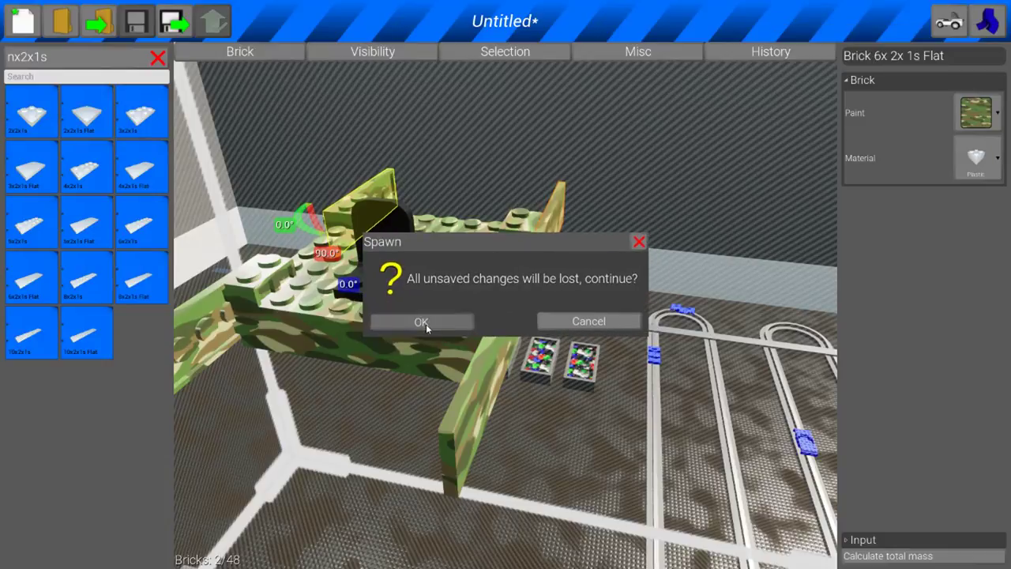
click(420, 322)
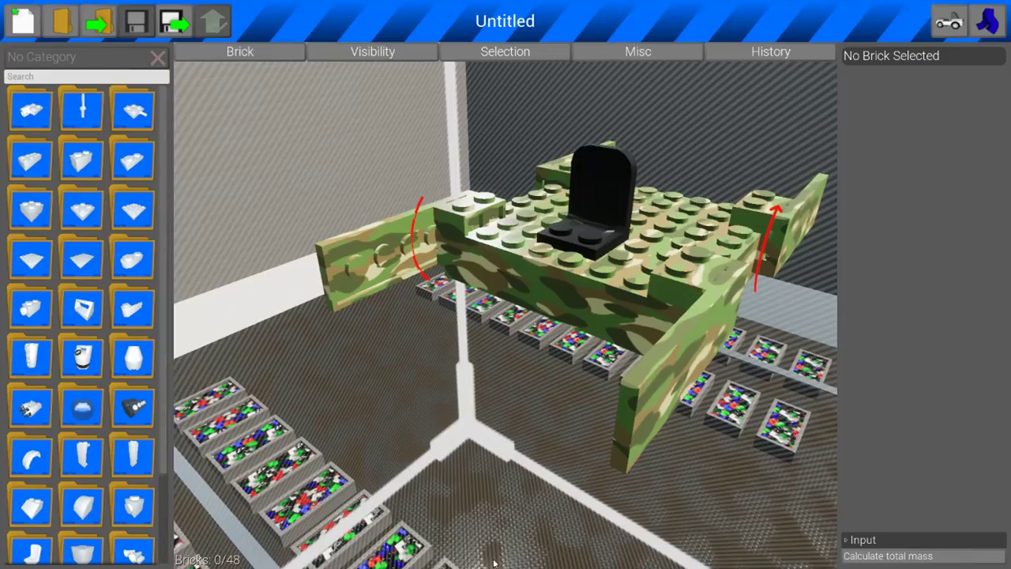
Set Min and Max Angle limits on the left and right flap actuators, with a 90-degree minimum
click(459, 229)
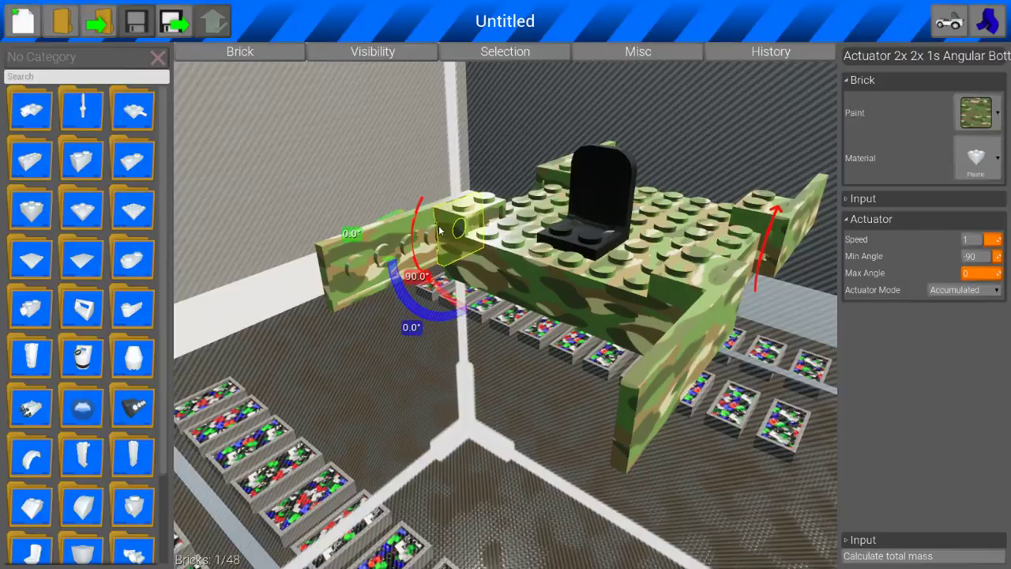
click(970, 256)
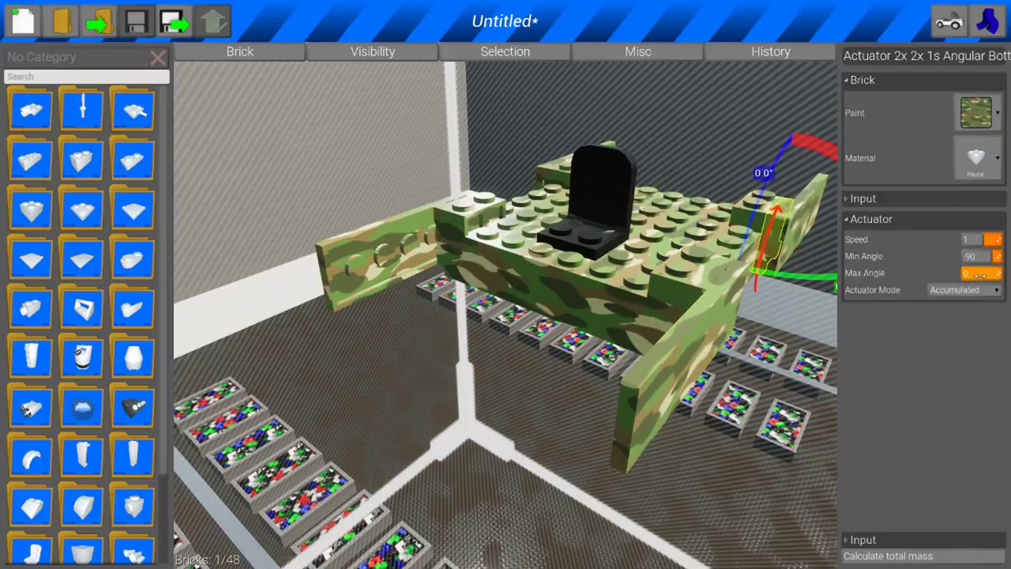
click(972, 271)
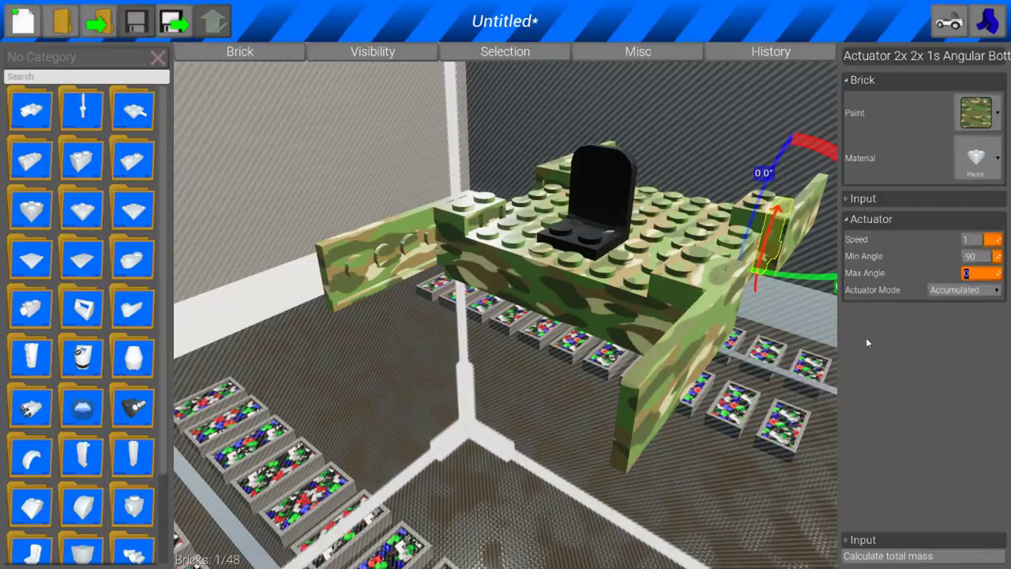
click(435, 245)
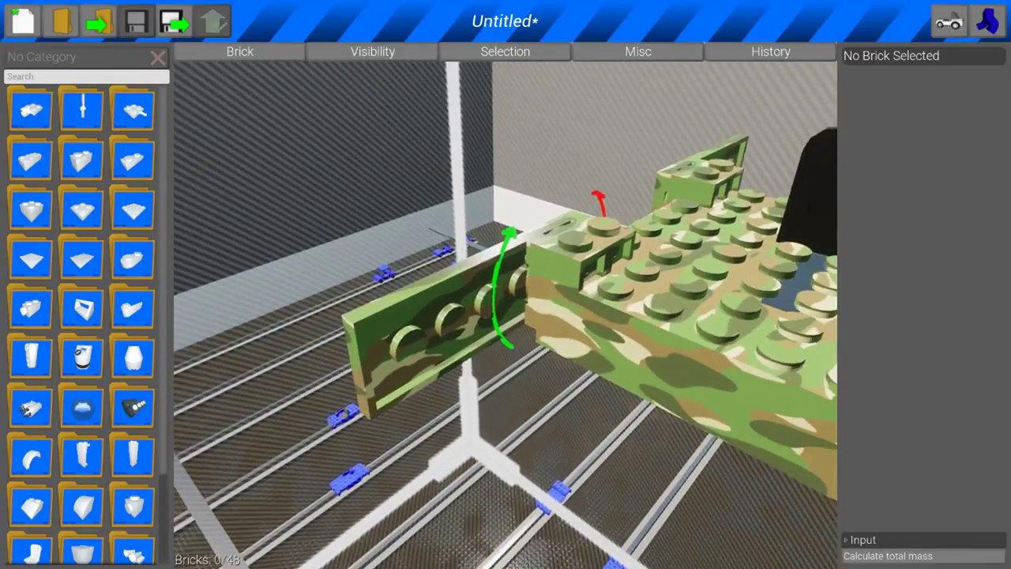
Set the rear flap actuator's Min Angle so its minimum and maximum both read zero
click(553, 277)
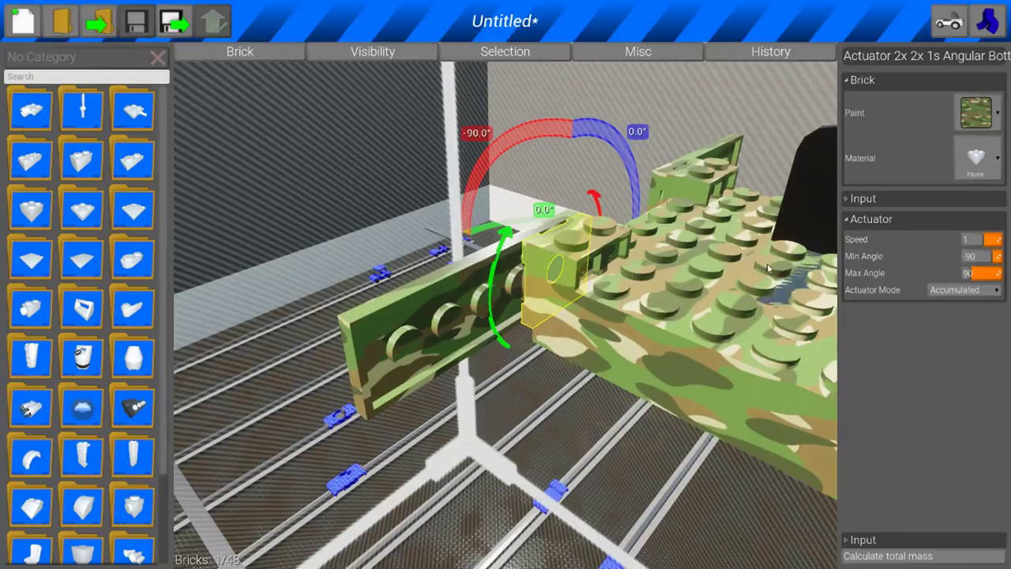
click(980, 256)
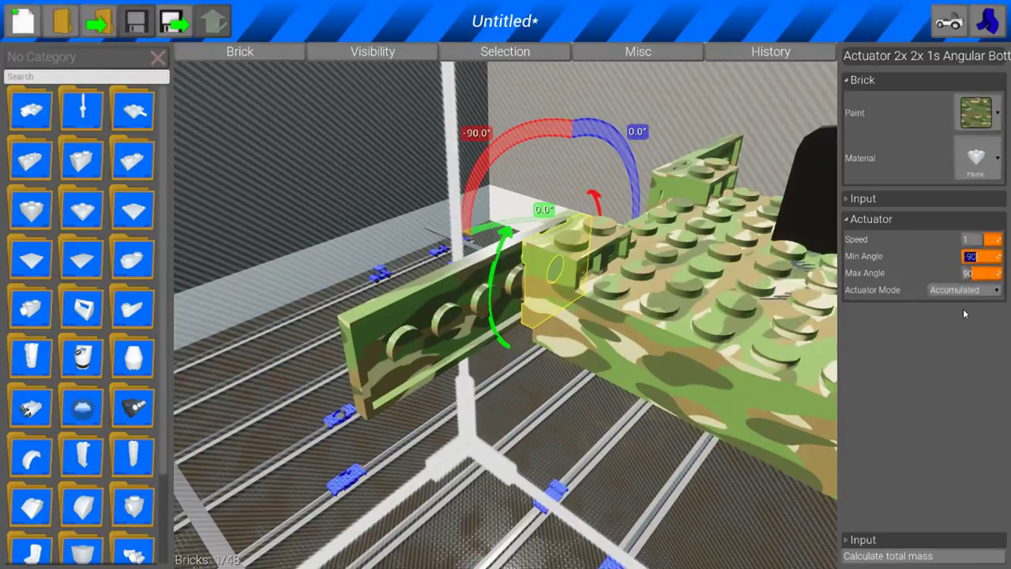
click(971, 272)
text(0)
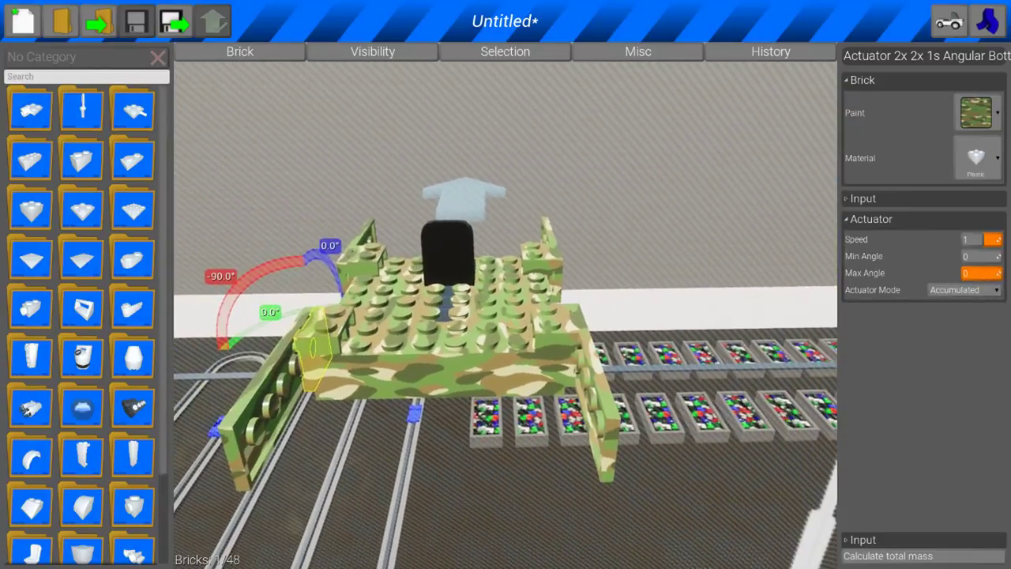
mouse_move(979, 256)
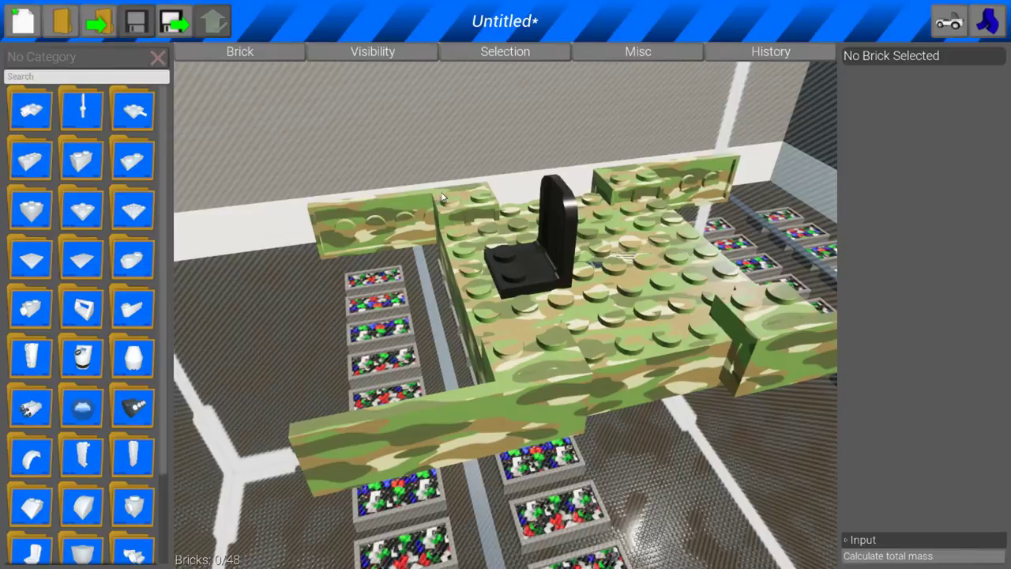
Select the front flap actuator to verify its angle limits, then clear the selection
click(461, 213)
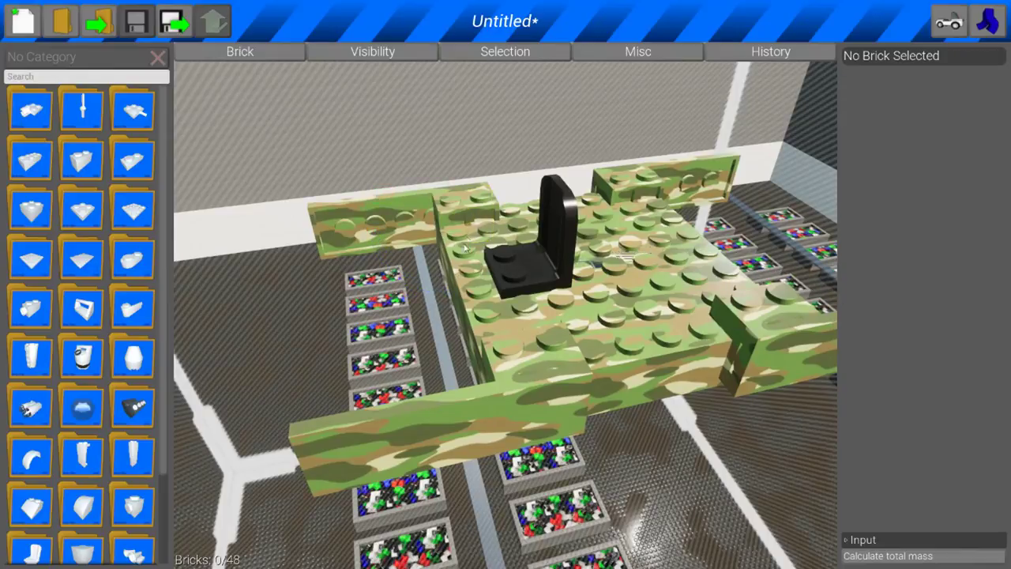
click(461, 218)
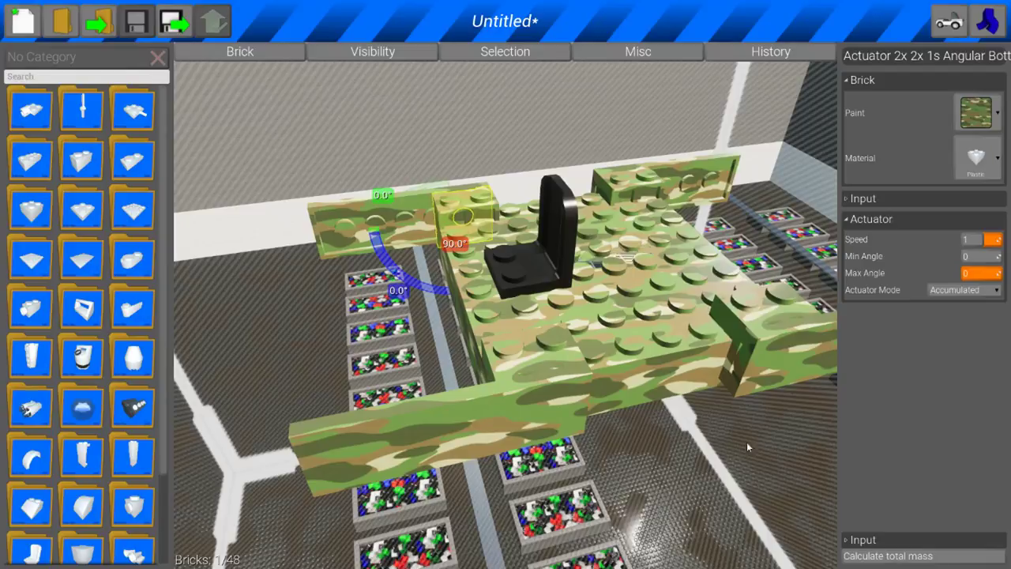
mouse_move(702, 467)
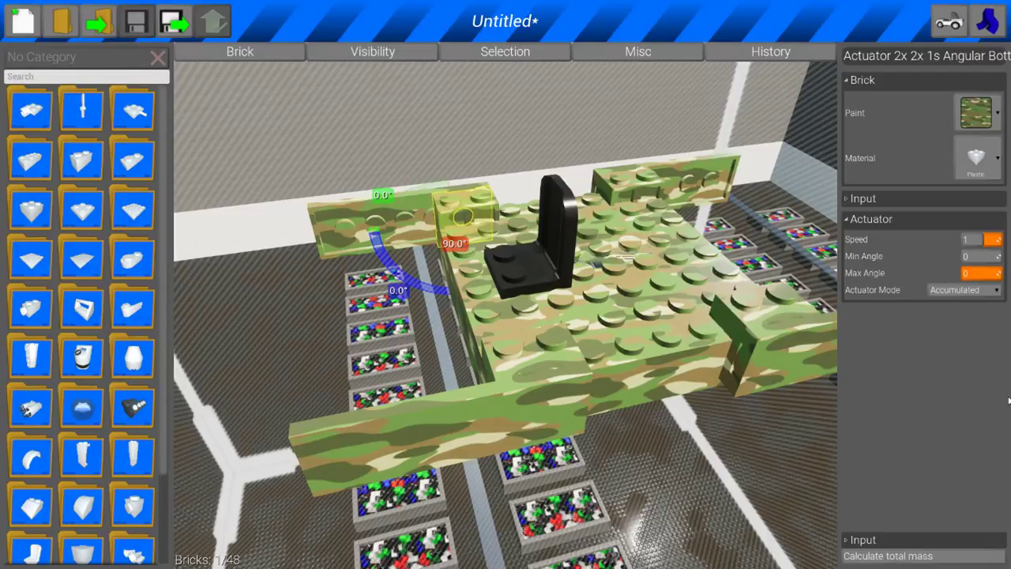
click(971, 239)
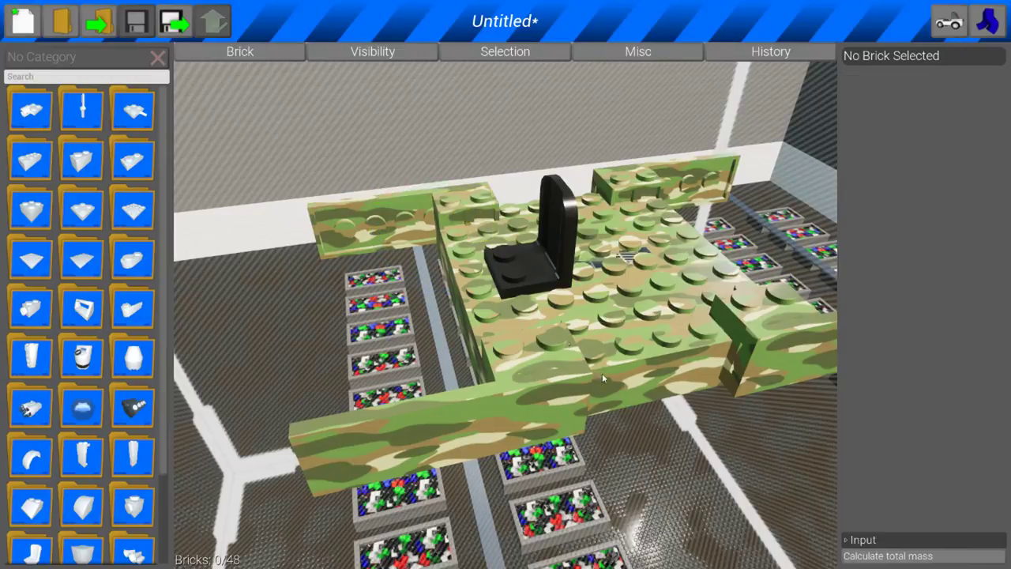
Spawn the finished flapped vehicle into the map, confirming despite unsaved changes
click(474, 213)
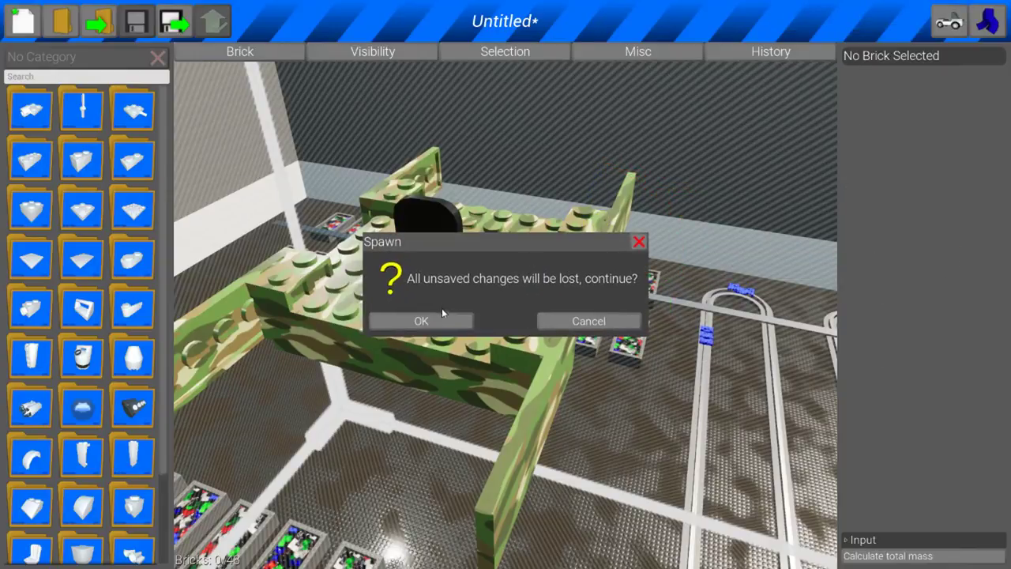
click(420, 321)
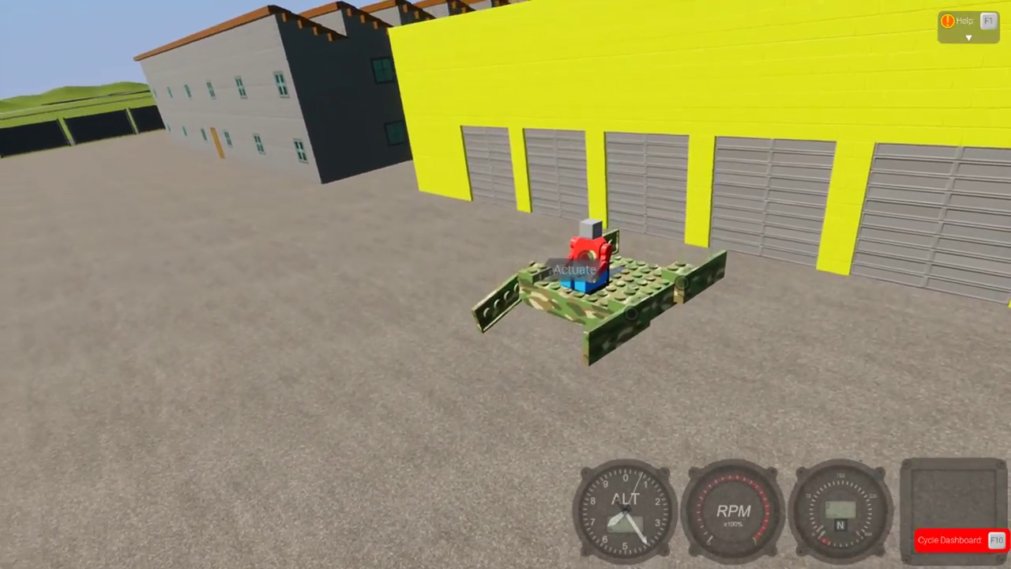